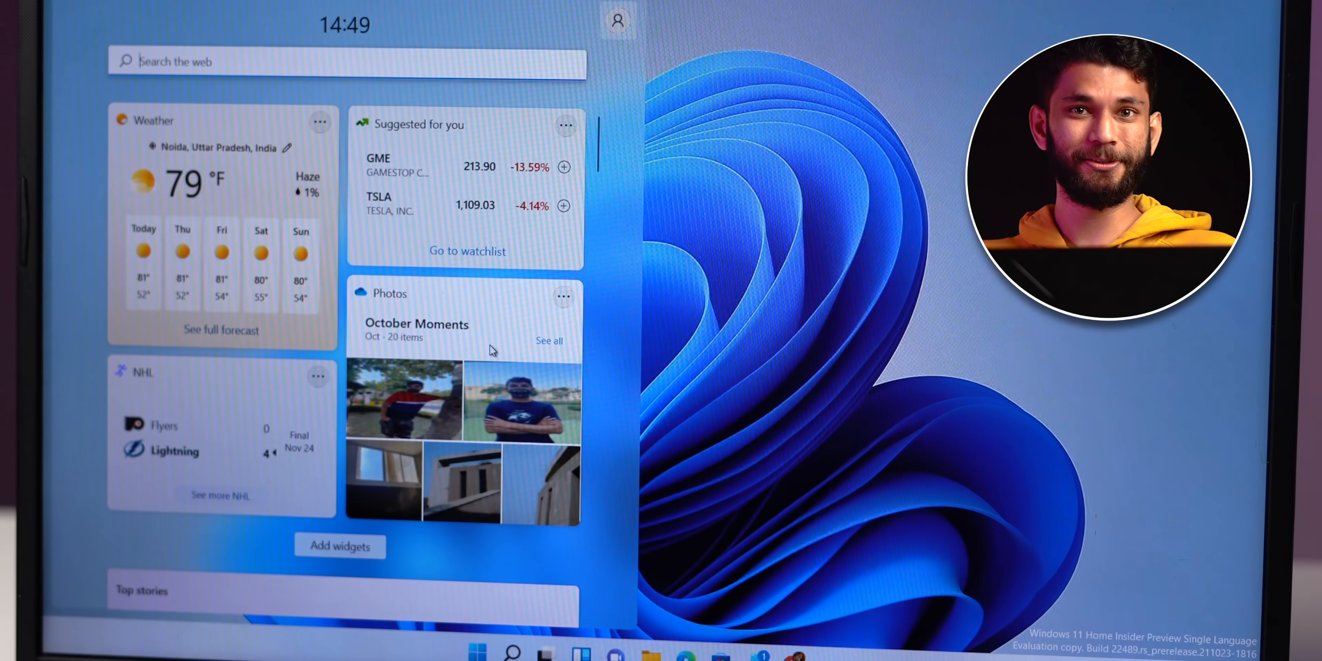
Browse to Default apps > Google Chrome, then search for 'subscribe to techw'.
left_click(477, 653)
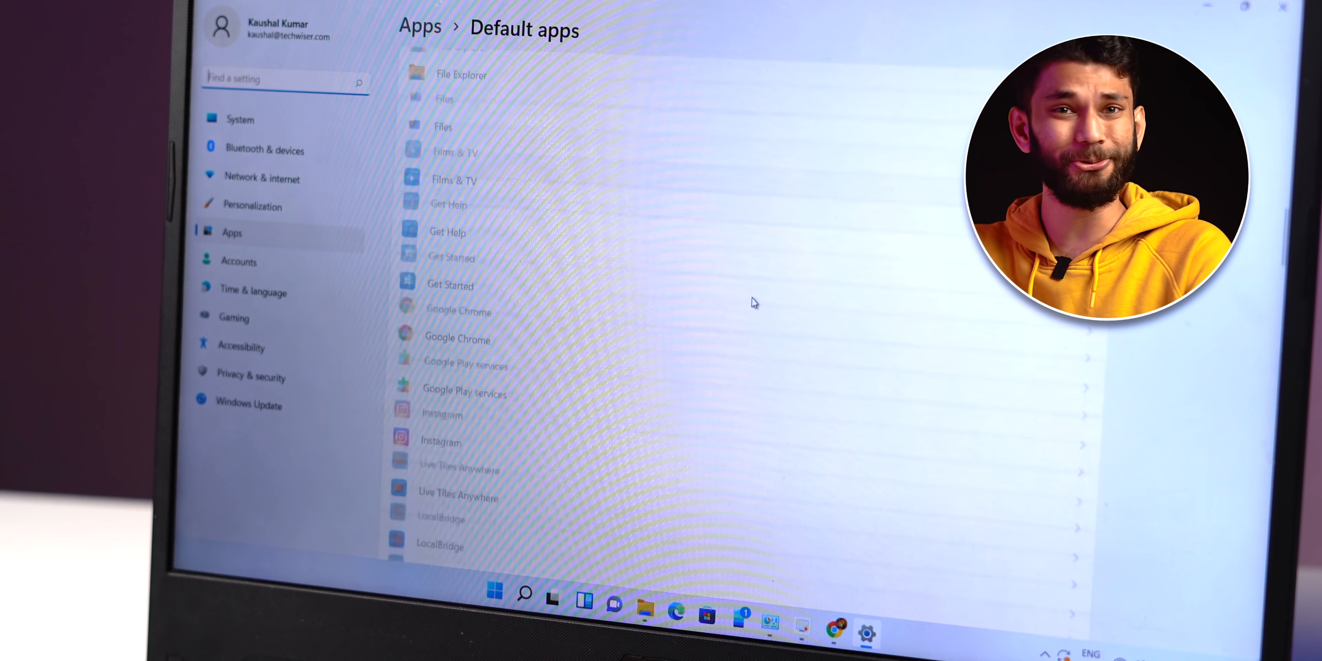
left_click(458, 338)
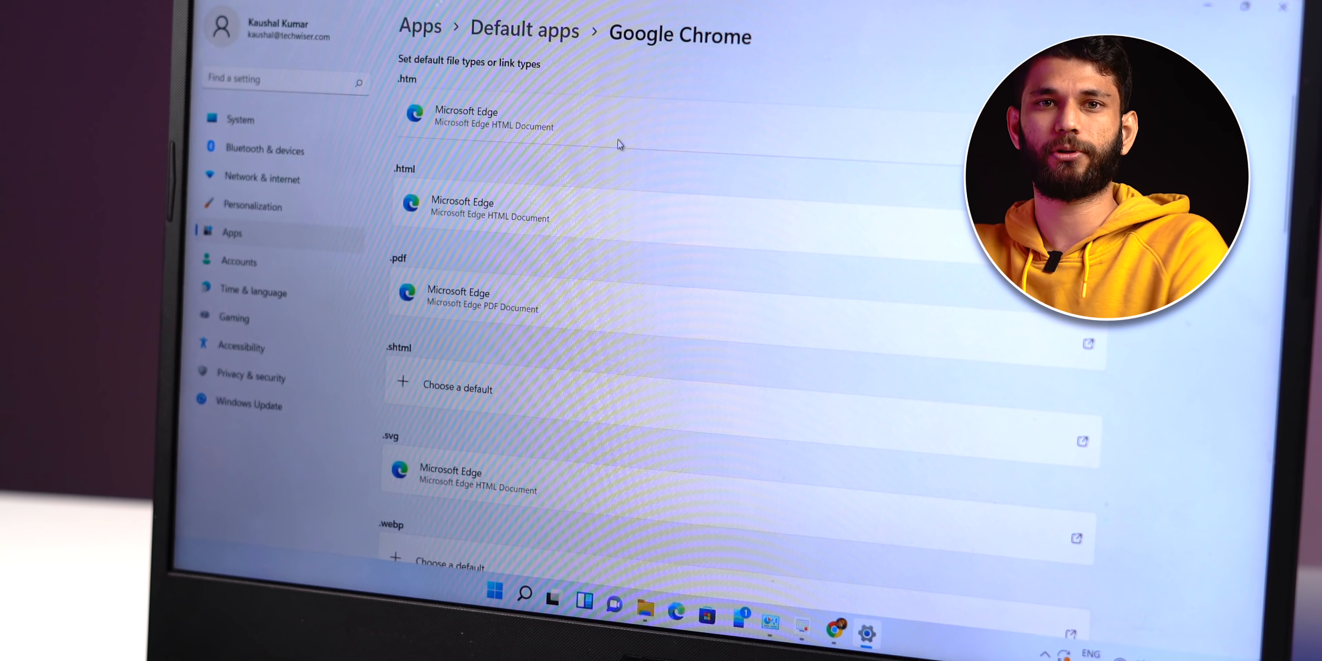
type("subscribe to techwser")
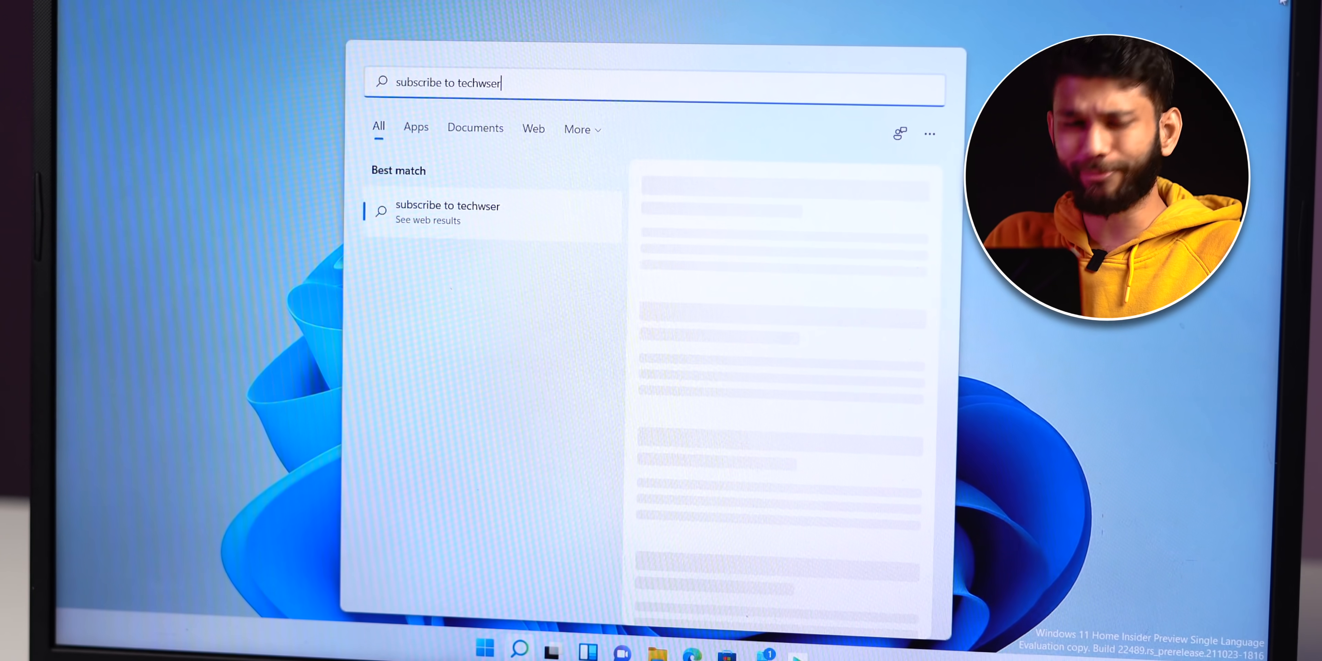
Review the Windows backup page in Settings > Accounts, including OneDrive folder syncing.
left_click(448, 212)
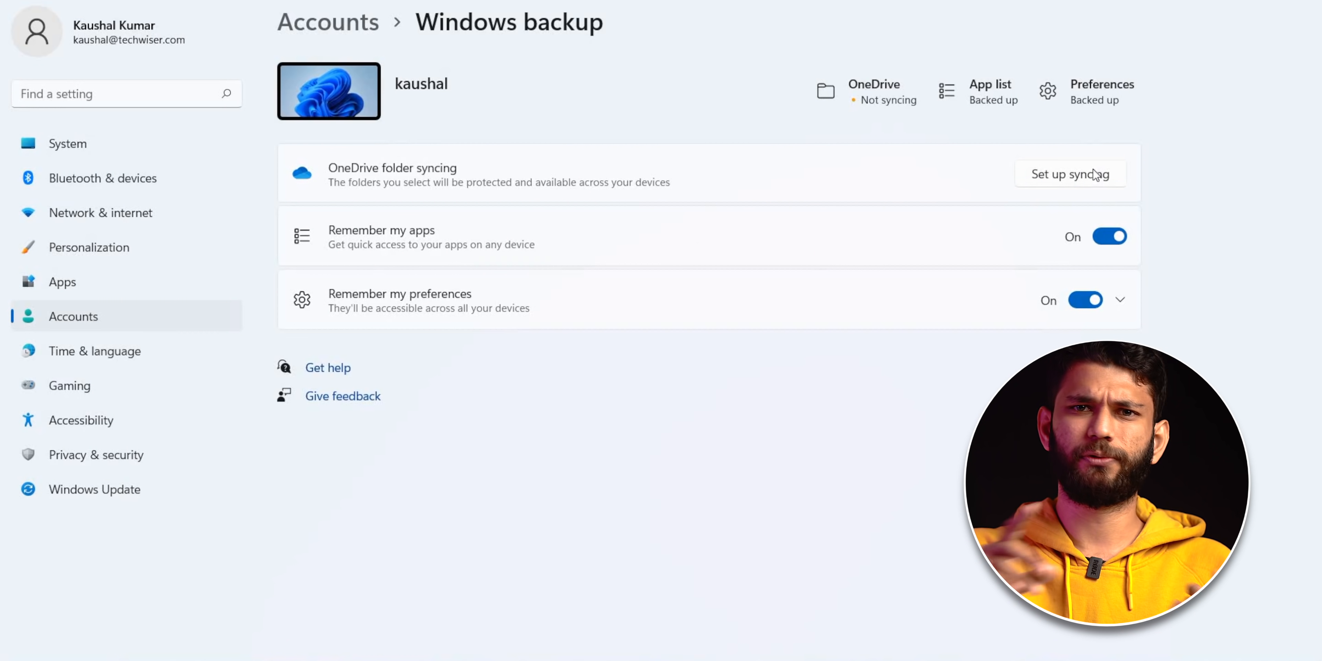
left_click(1069, 174)
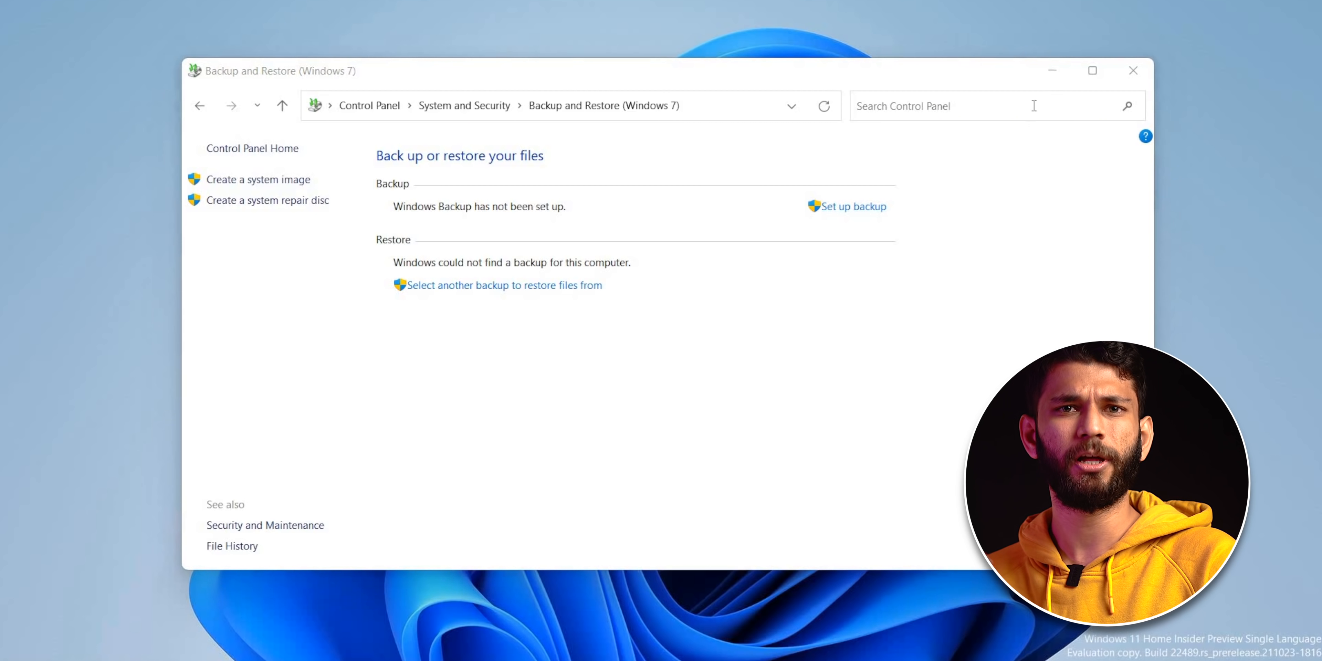
Start Set up backup and select the Manu (E:) drive as the destination.
left_click(853, 206)
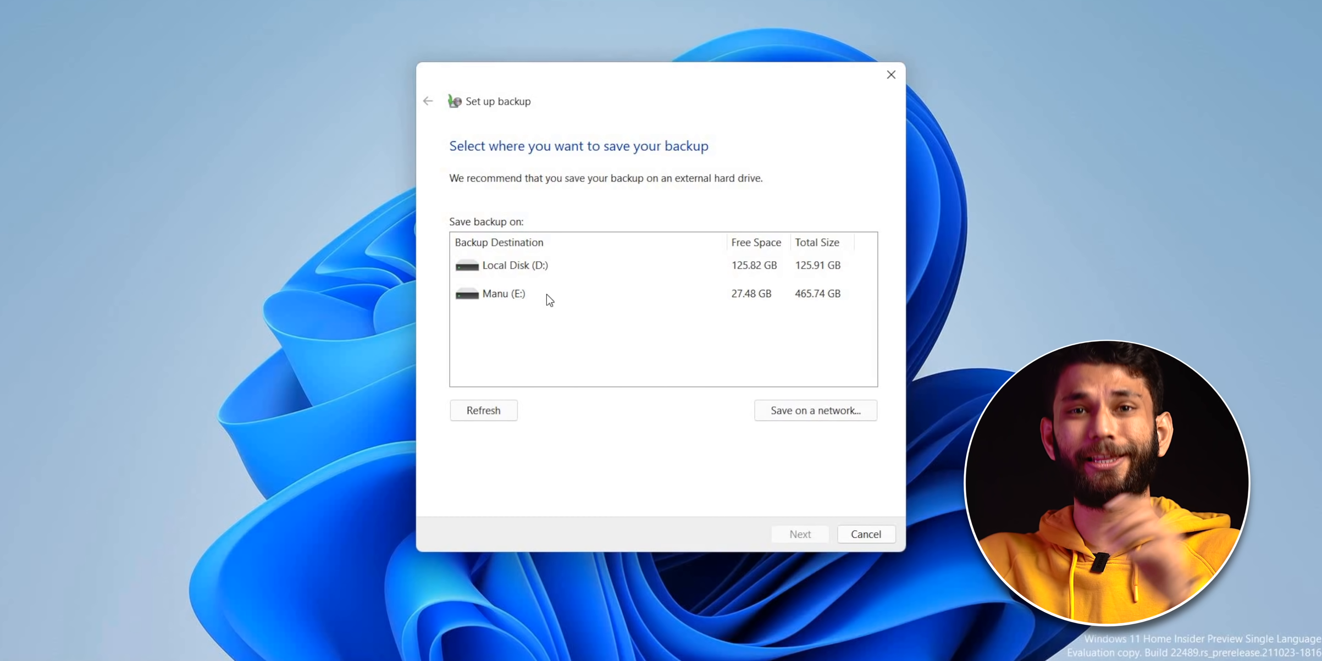
left_click(503, 293)
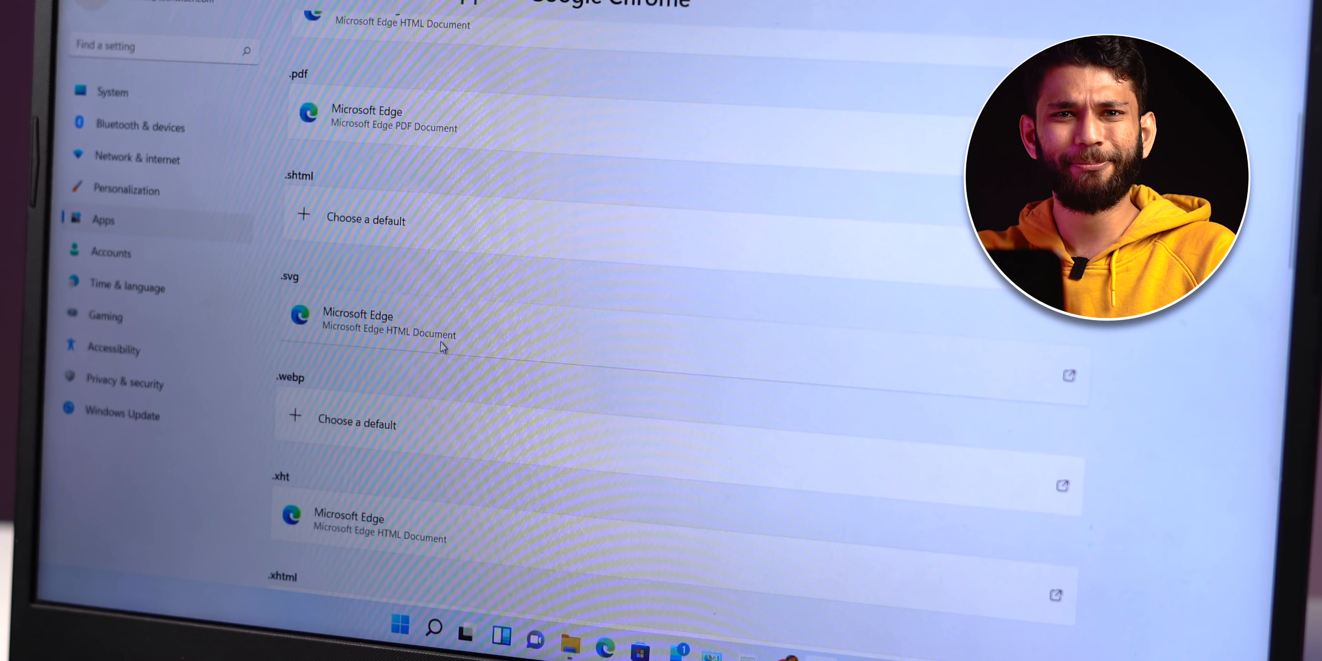
Scroll the Google Chrome default-app list to reach the .htm, .html and .pdf entries.
scroll("down", 3)
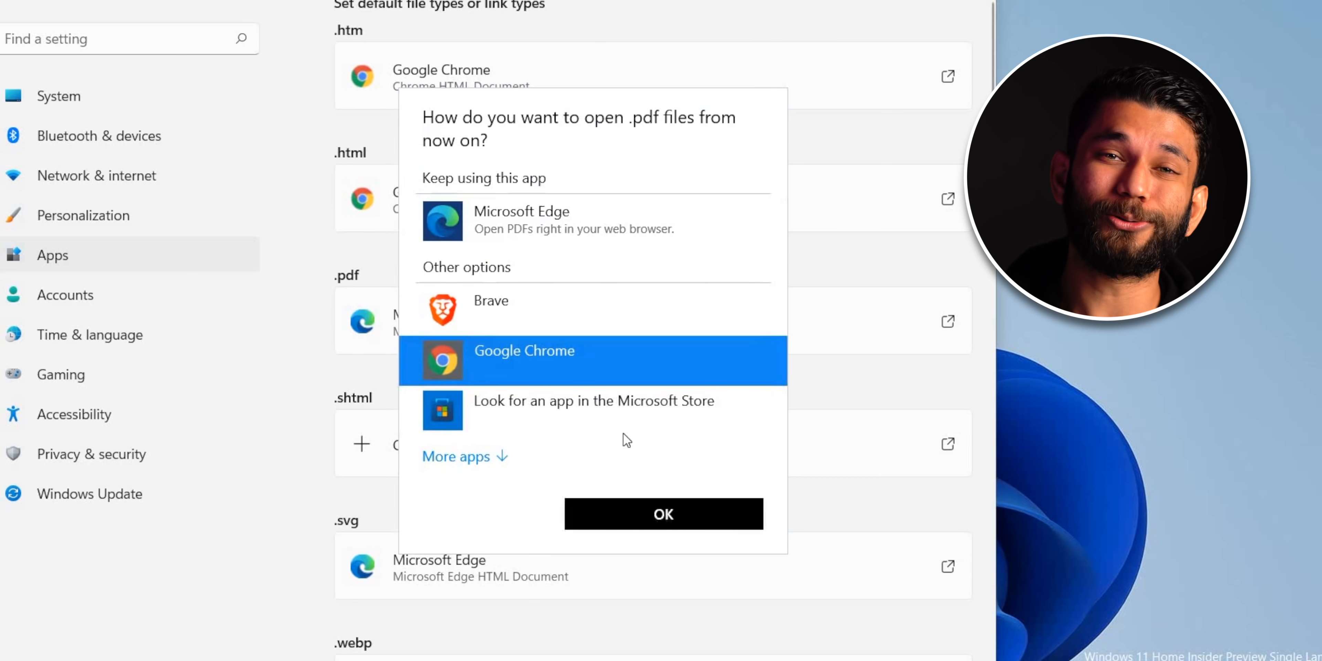
Confirm Chrome for .pdf files and set Chrome as the handler for FTP links.
left_click(663, 514)
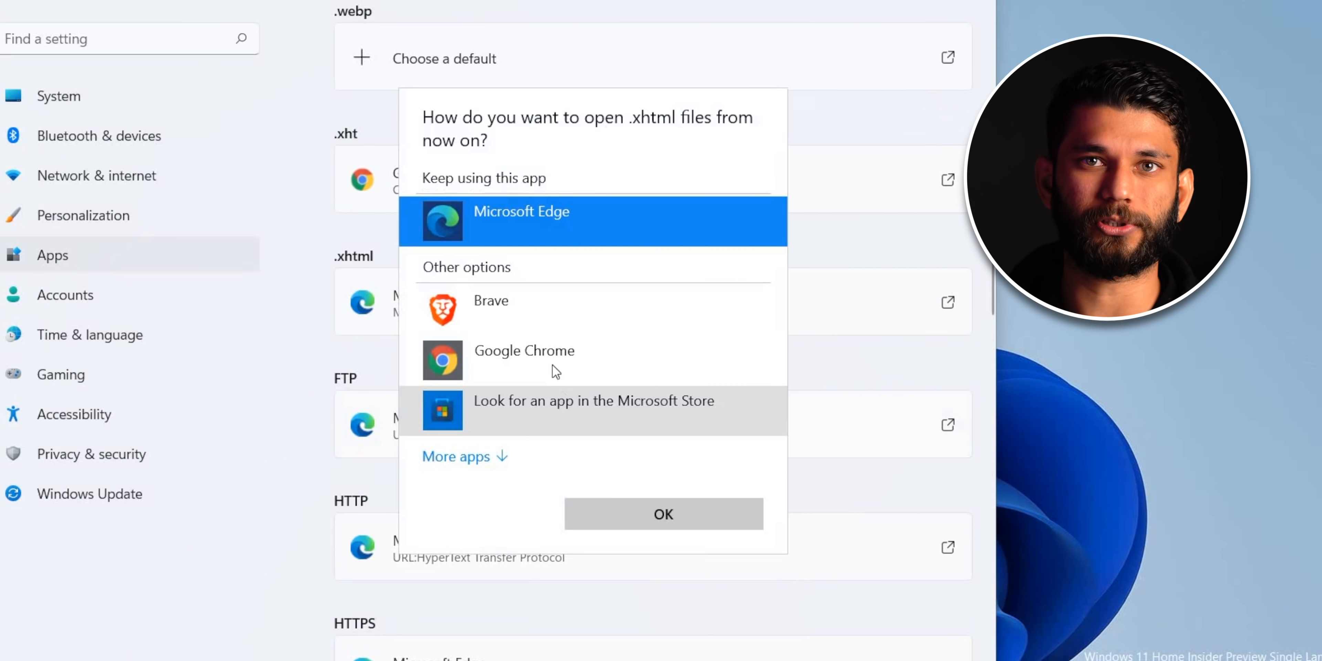
scroll("down", 3)
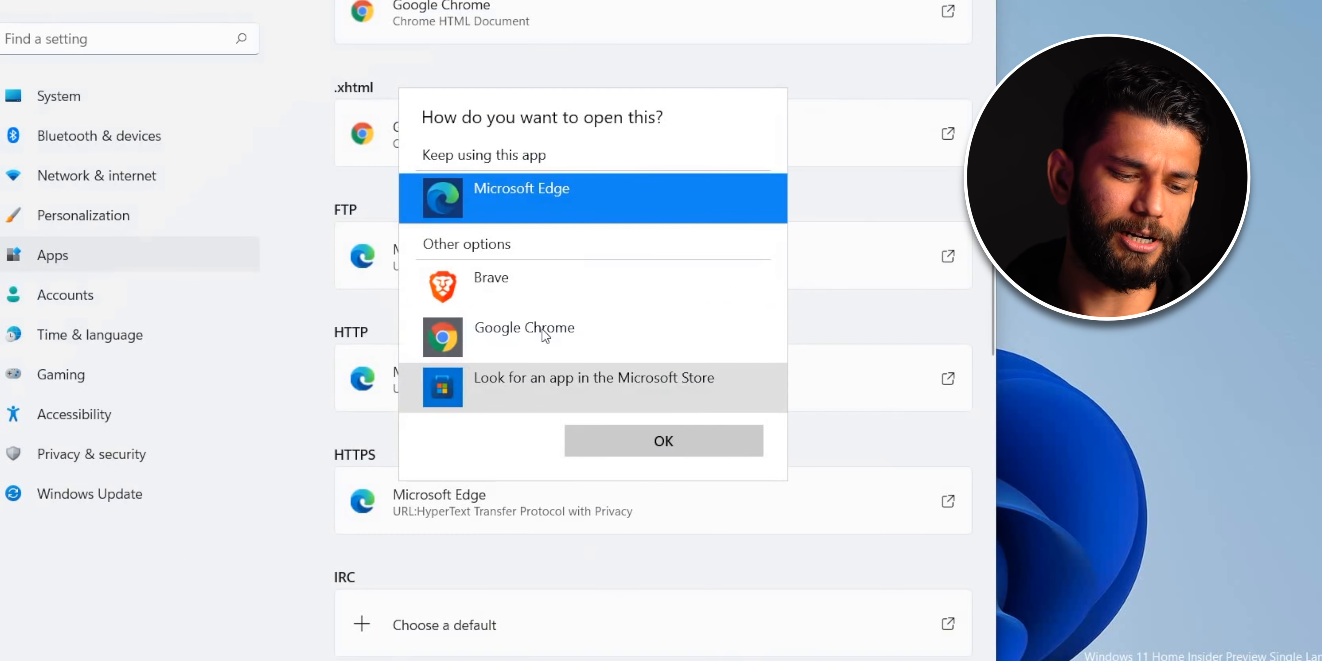
left_click(523, 328)
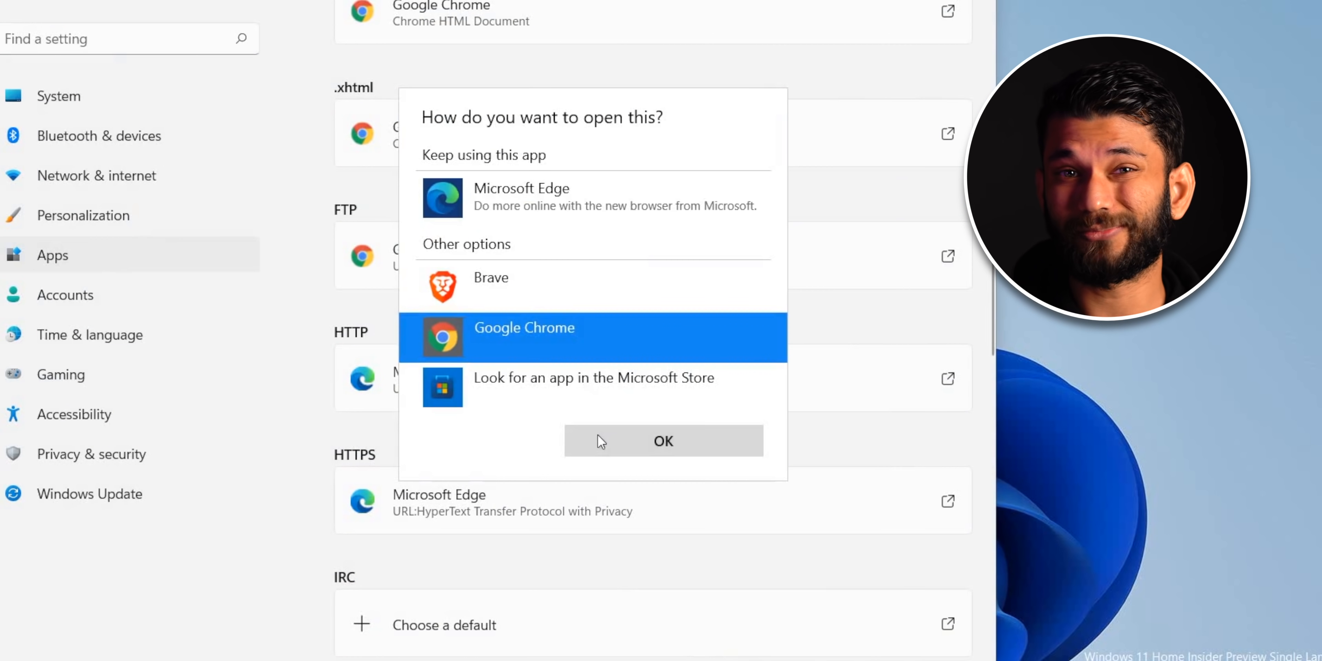
left_click(662, 440)
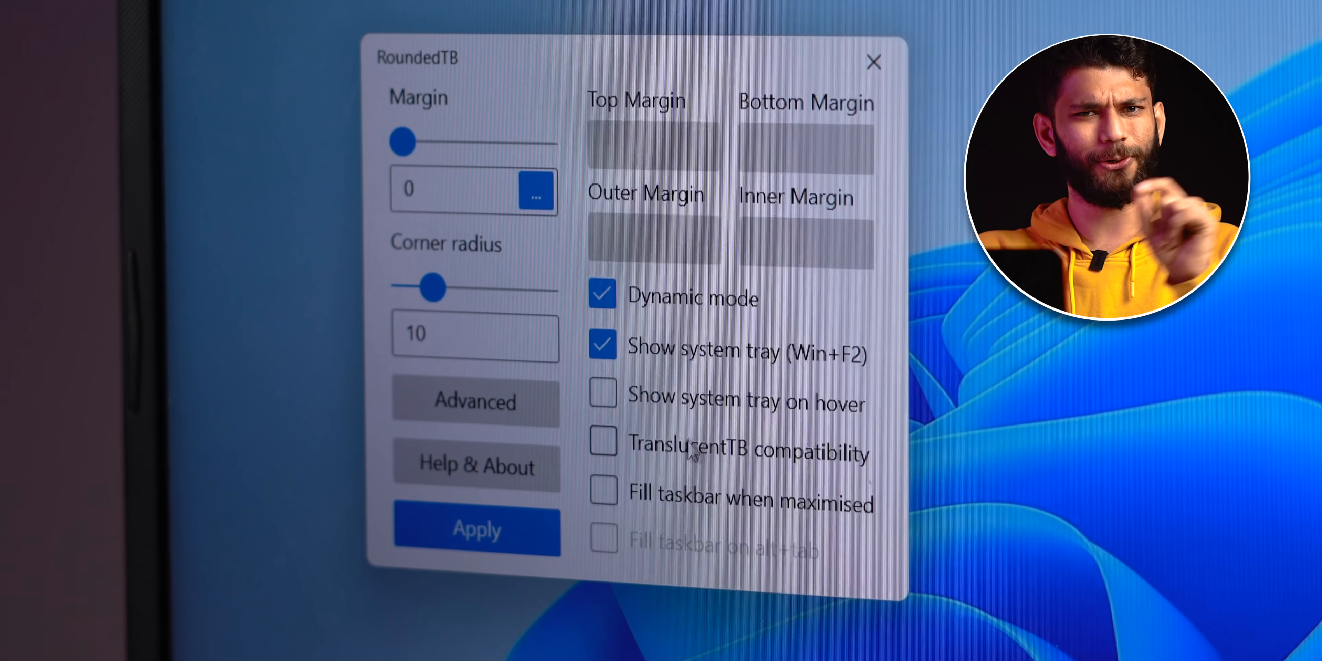
Enable Fill taskbar when maximised and apply the RoundedTB settings with corner radius 10.
left_click(600, 492)
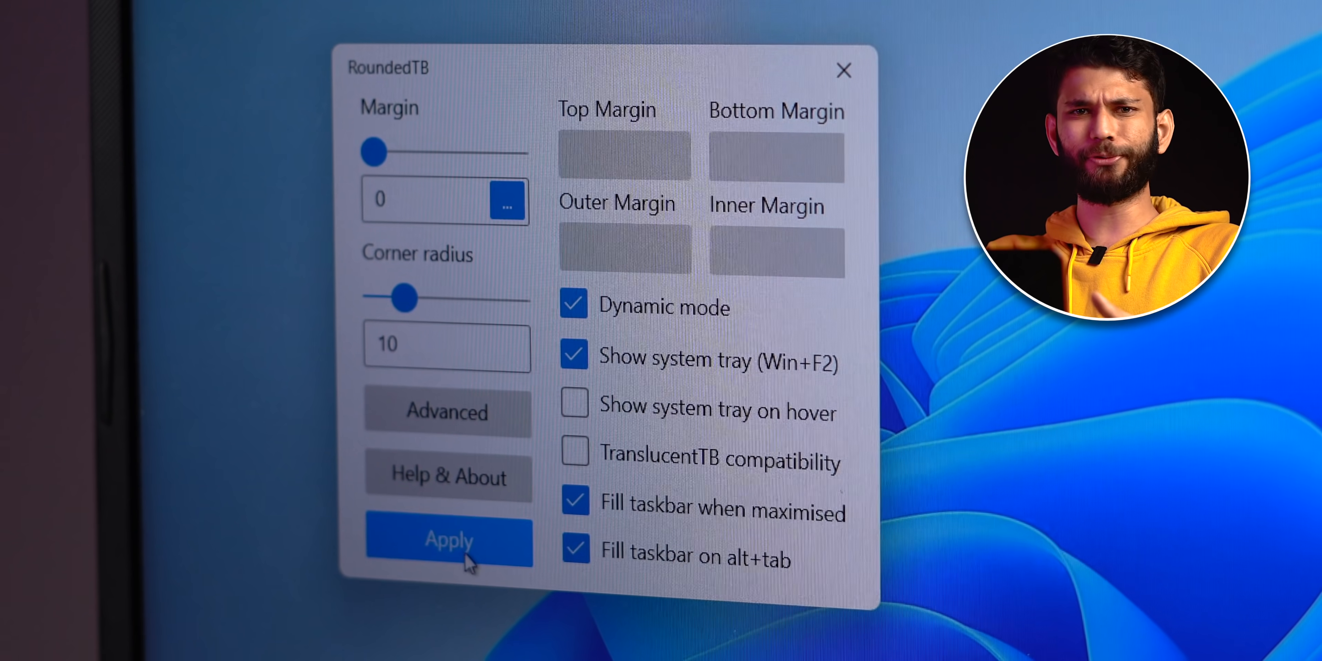
left_click(448, 540)
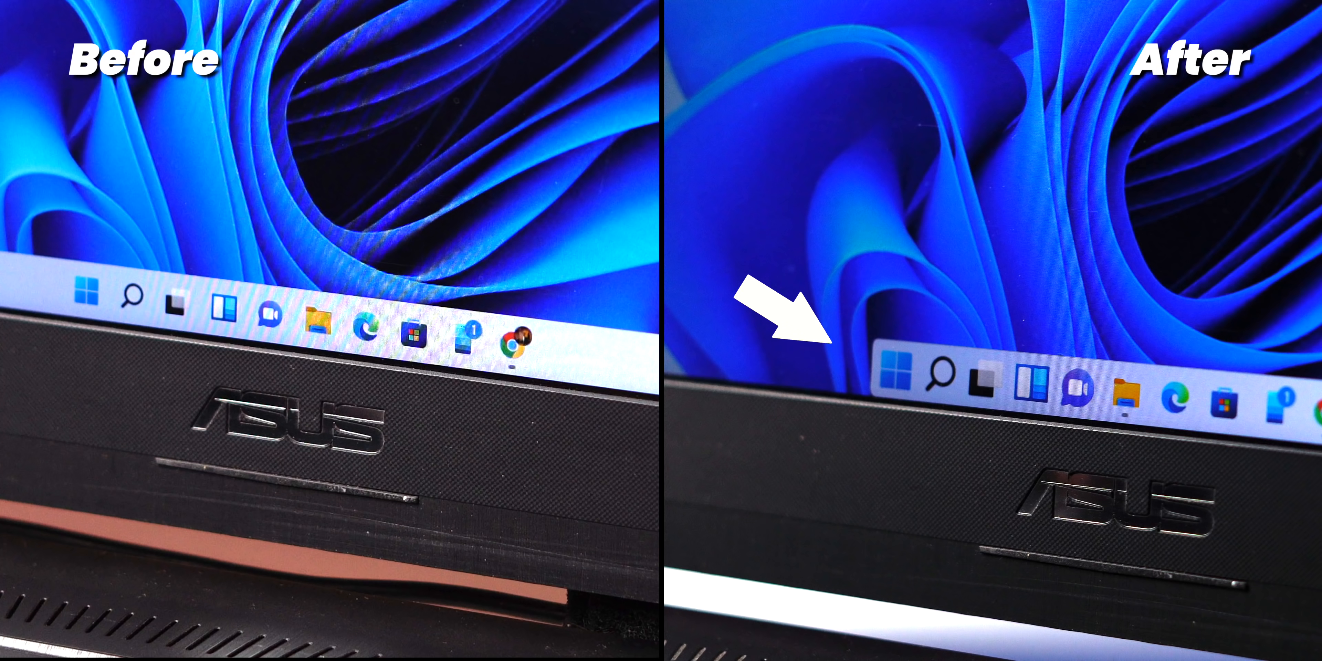
Show the Start menu's All apps list, then search for 'start' to find Start Menu X.
left_click(86, 364)
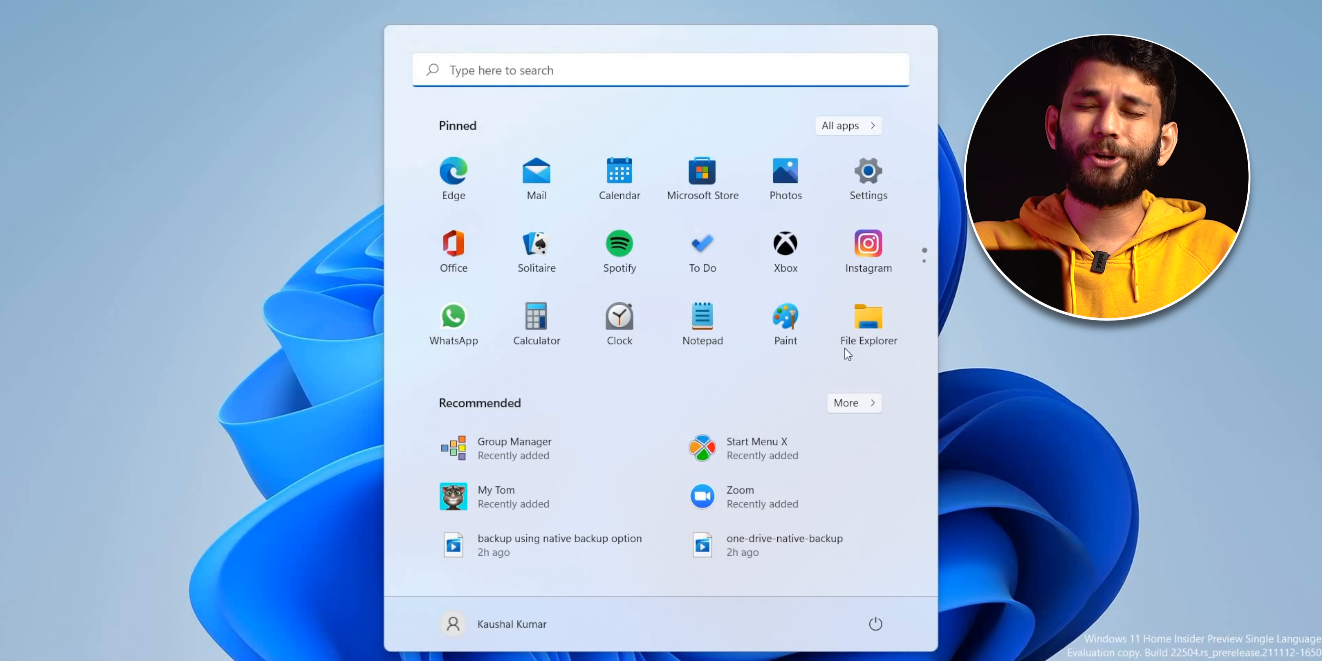
mouse_move(607, 522)
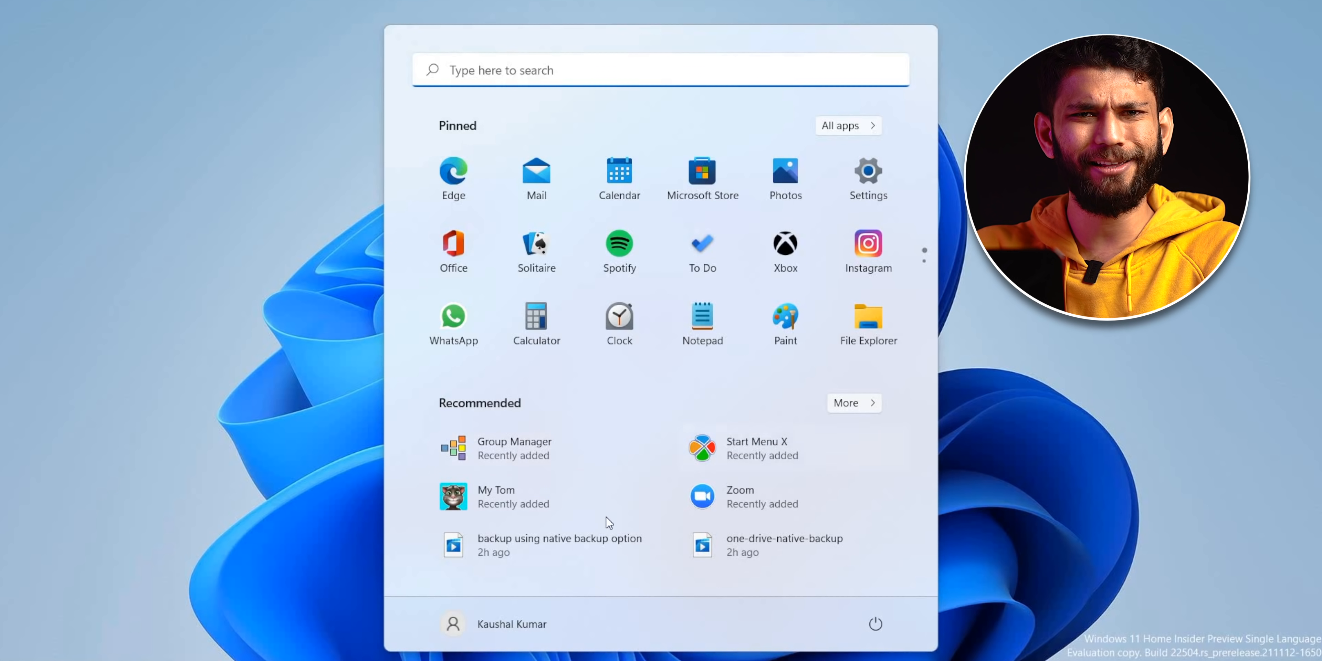
mouse_move(841, 142)
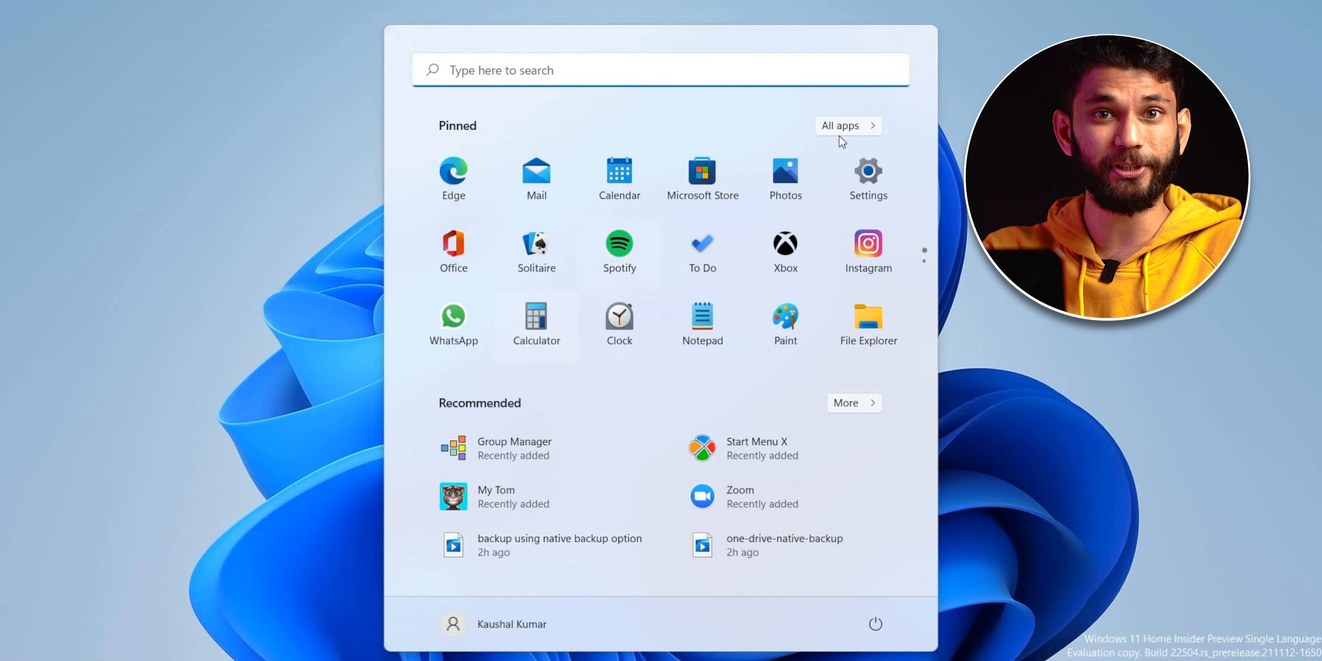
left_click(840, 125)
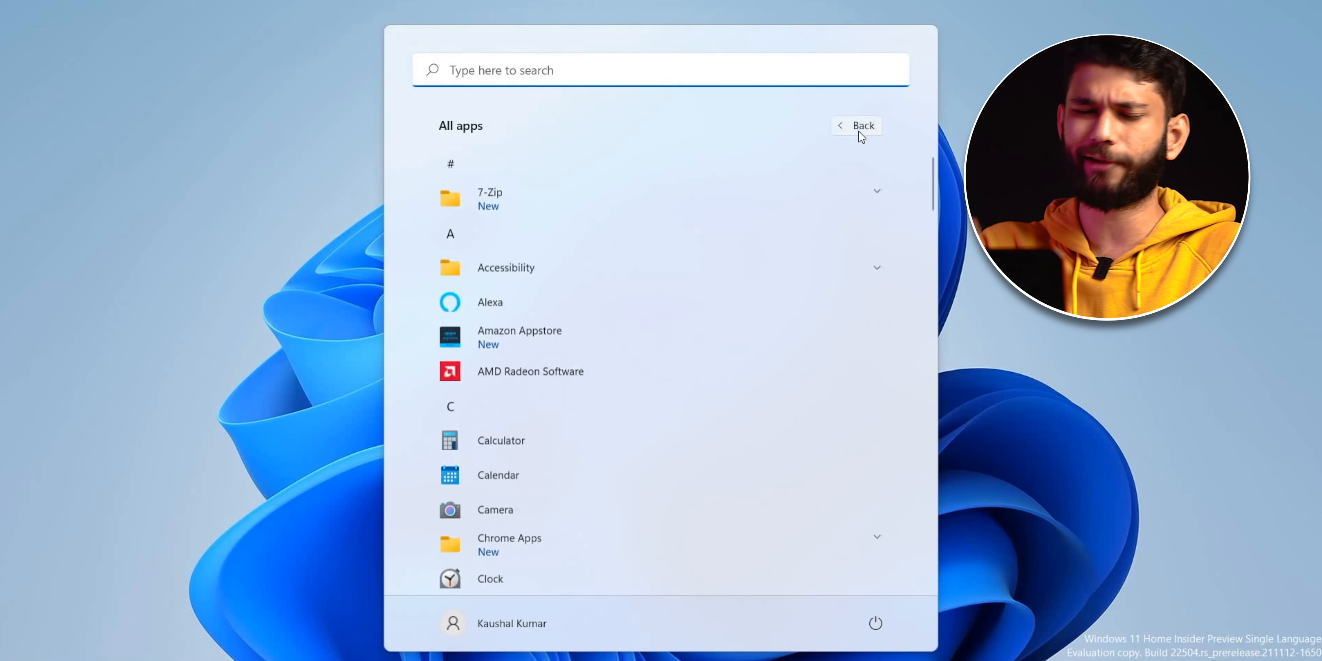
type("start")
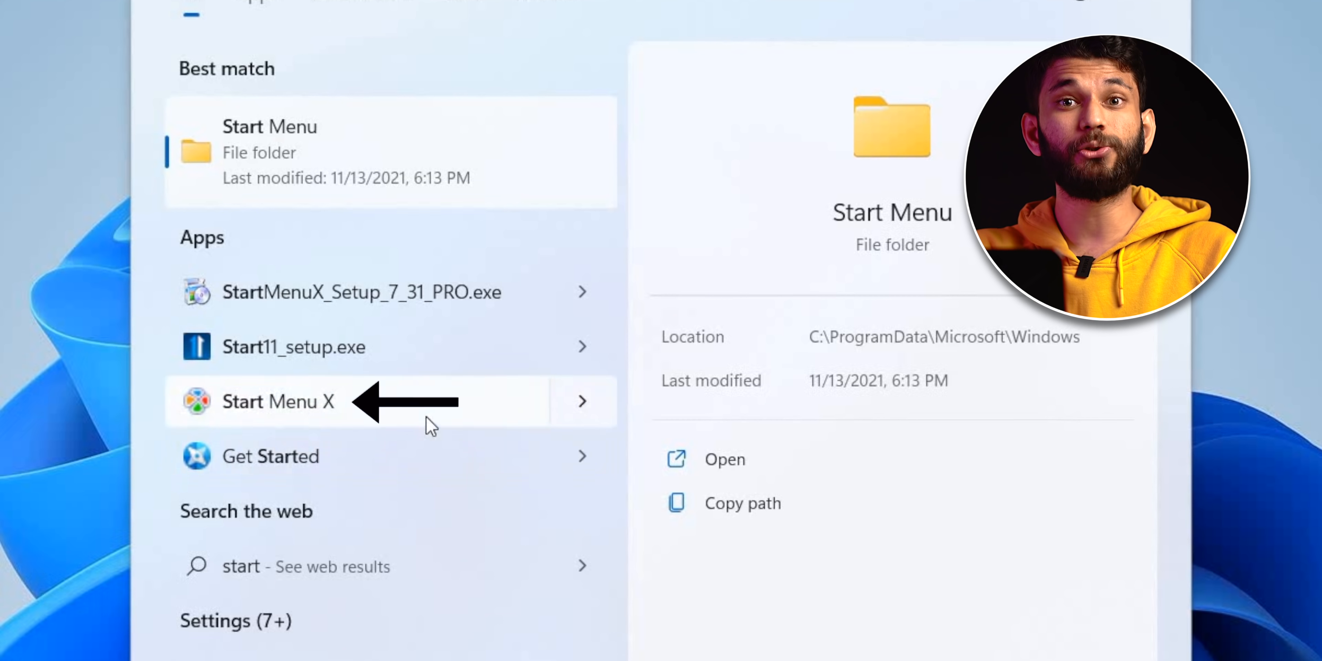
left_click(278, 401)
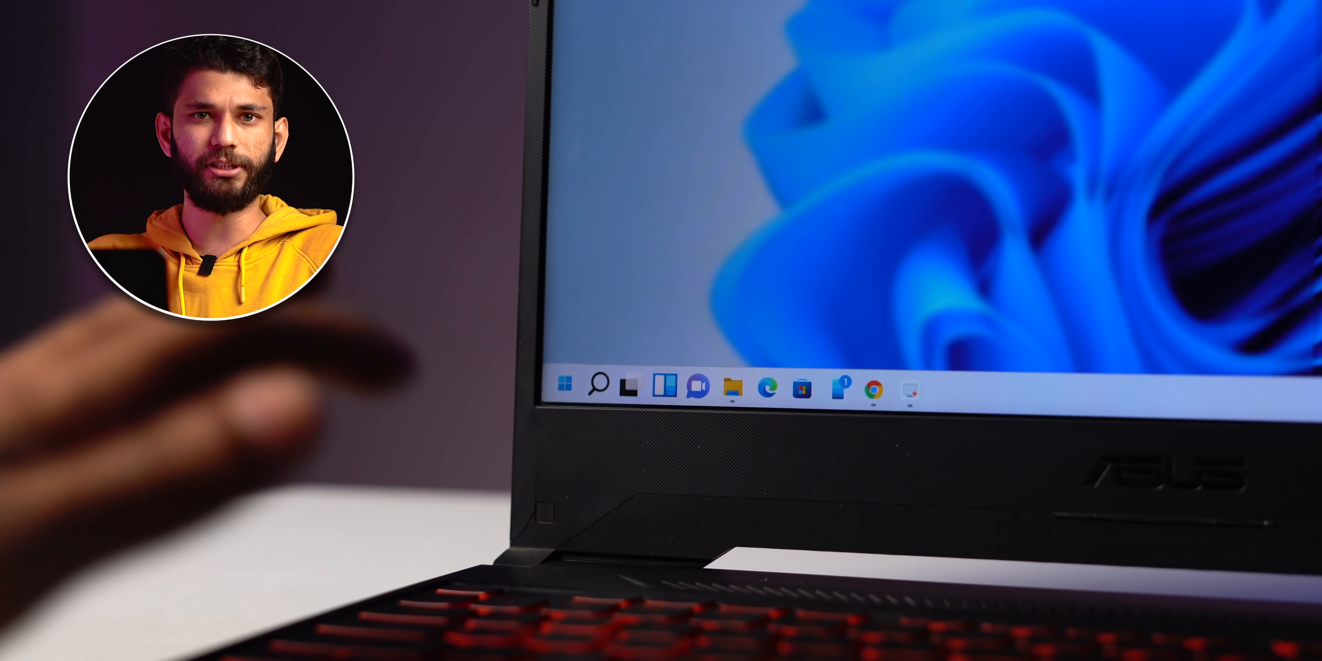
left_click(568, 392)
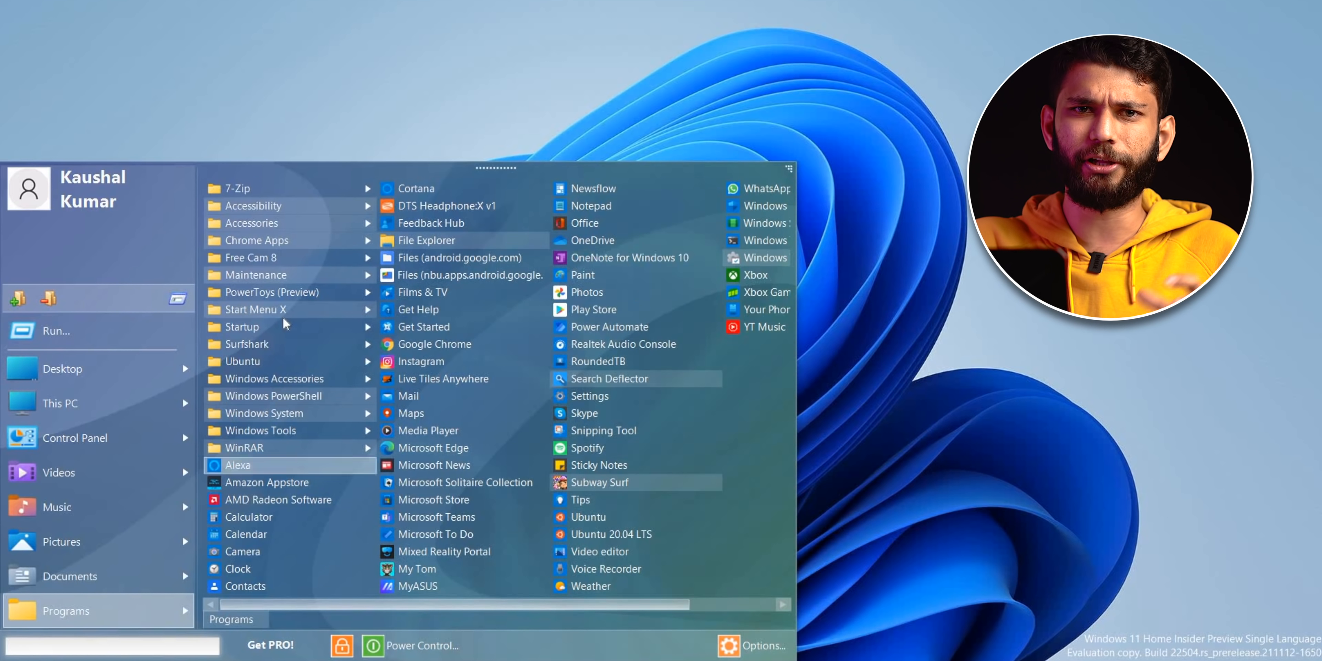
mouse_move(256, 309)
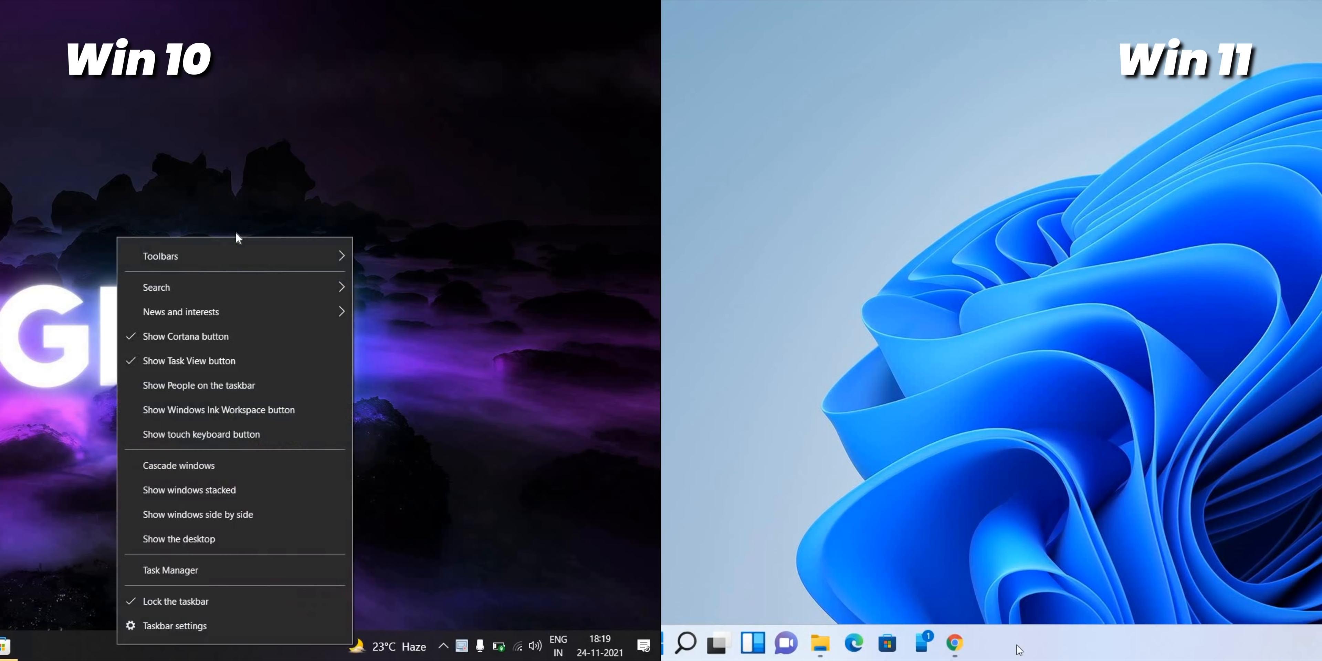
Navigate File Explorer to the user profile folder under C:\Users.
left_click(160, 256)
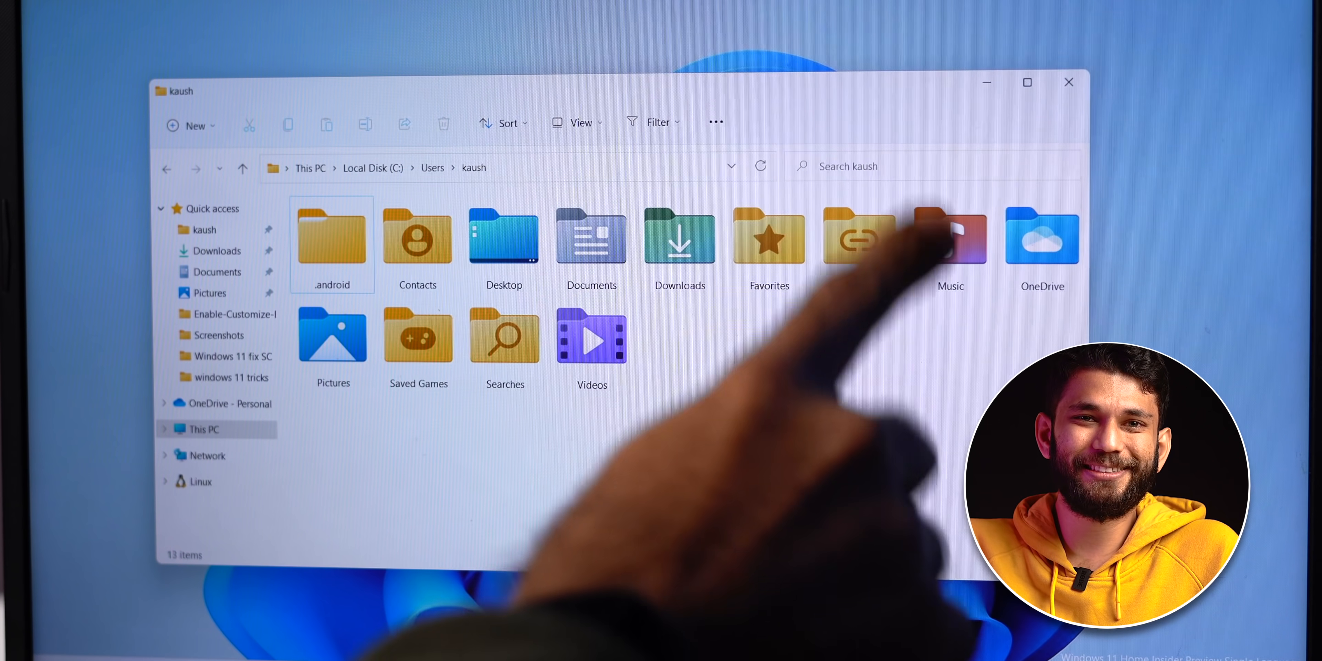
View the Pictures folder's Properties > Customize, then browse to Documents > Registry Entries Scripts.
right_click(331, 331)
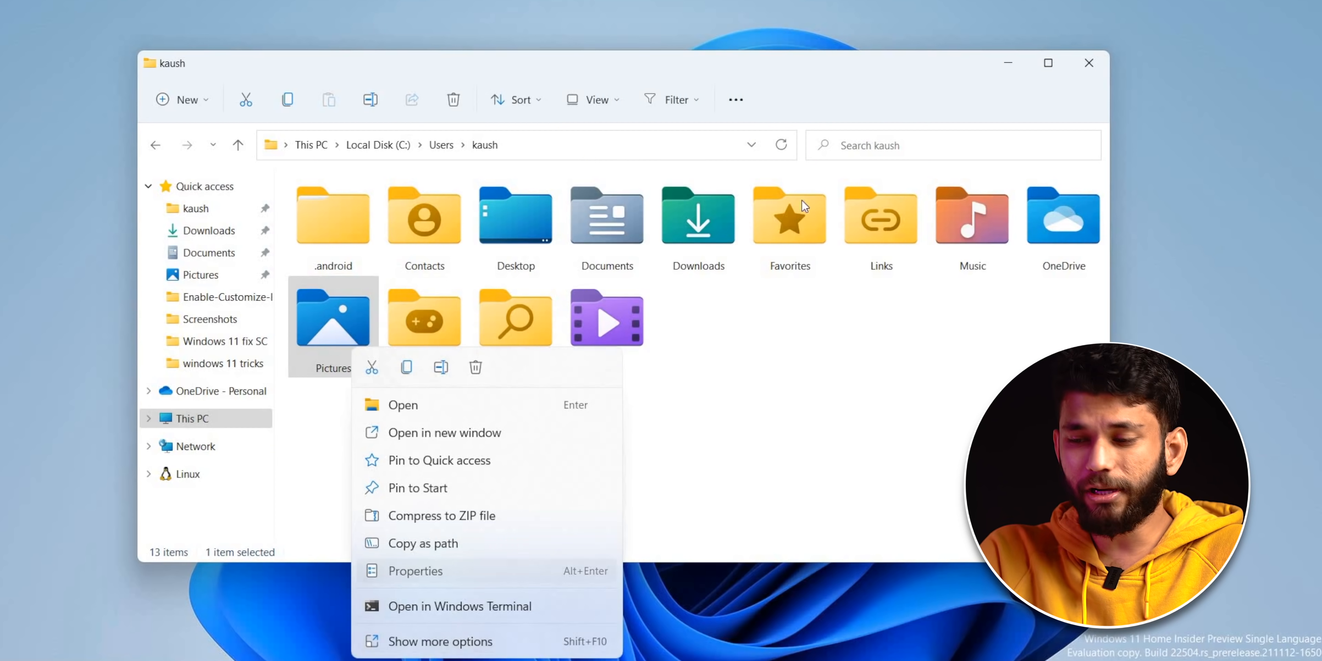
left_click(415, 570)
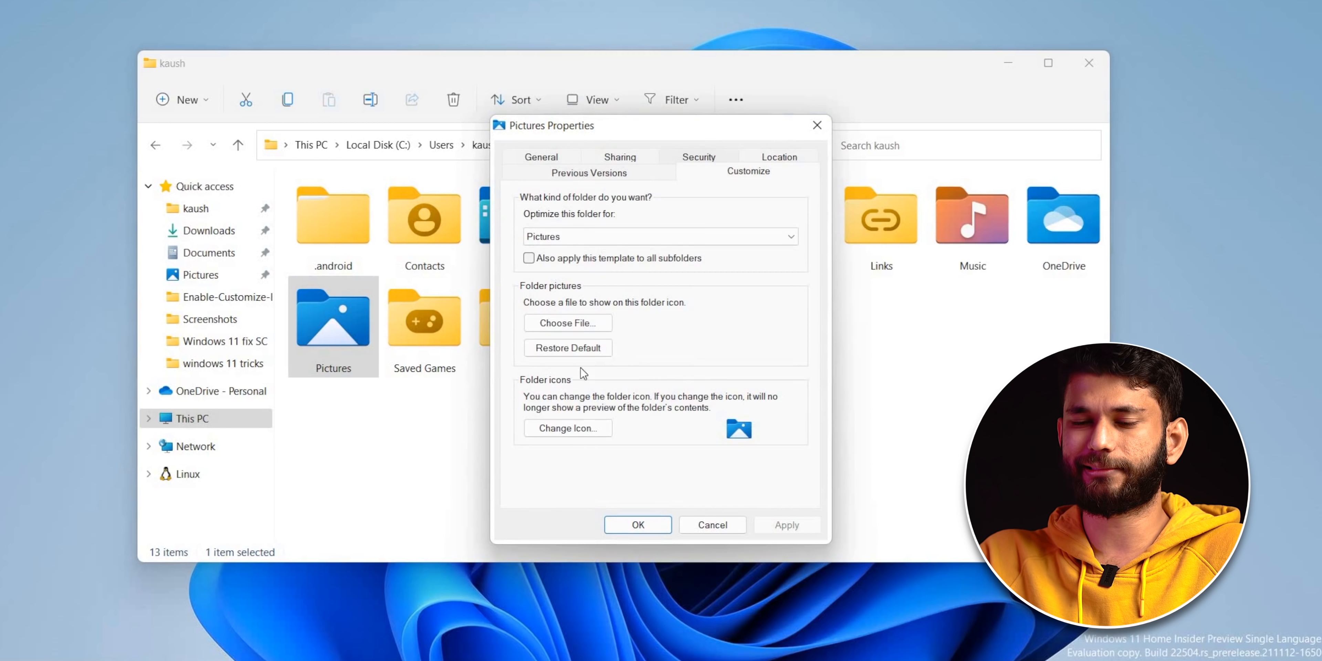
left_click(567, 428)
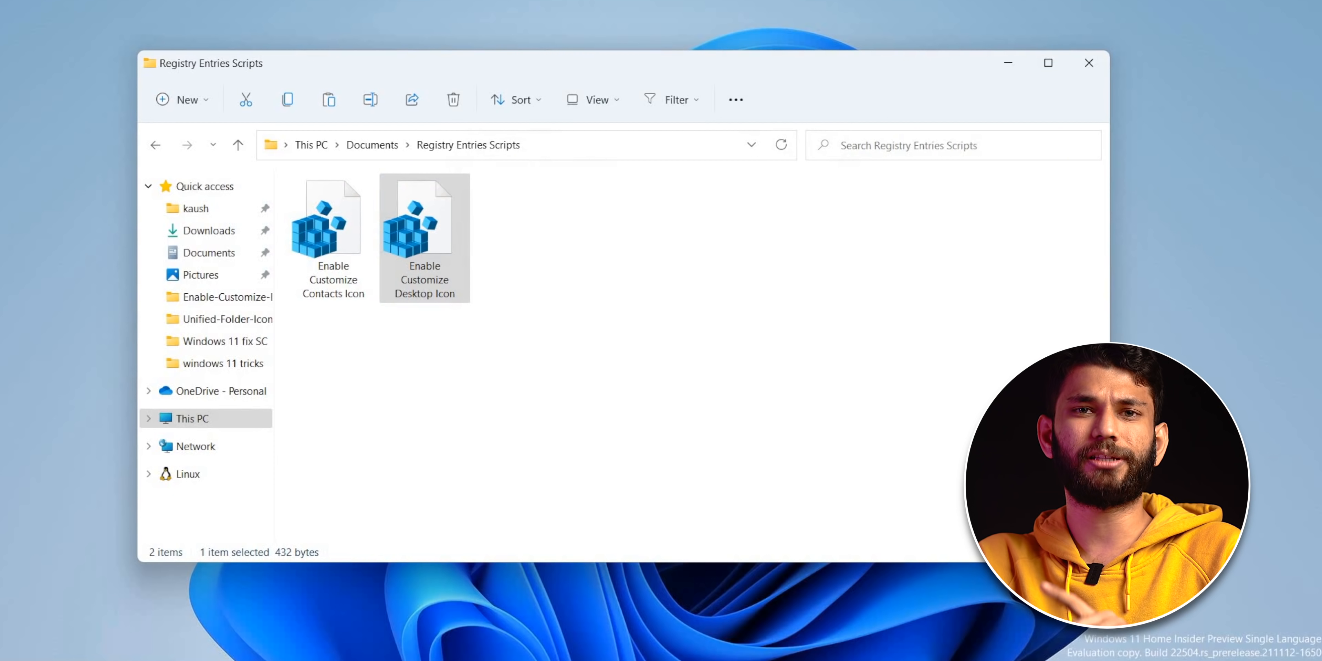
Run Enable Customize Desktop Icon.reg and confirm the entries were added to the registry.
double_click(425, 219)
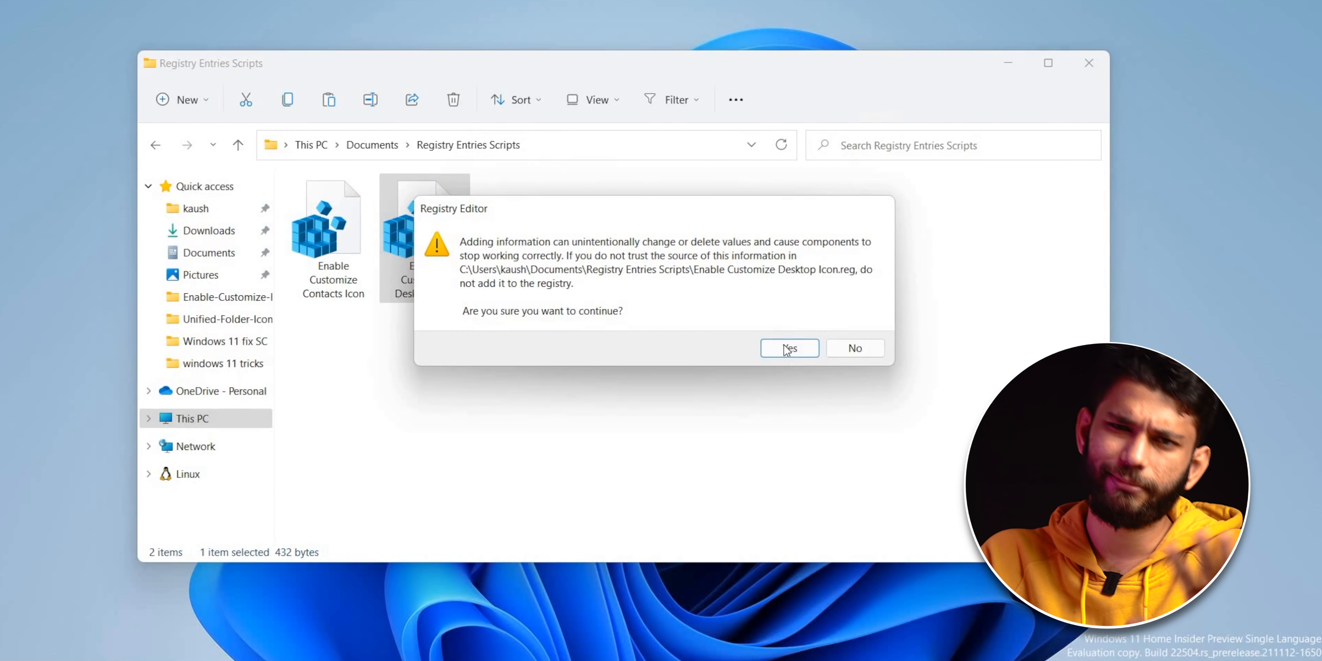
left_click(788, 349)
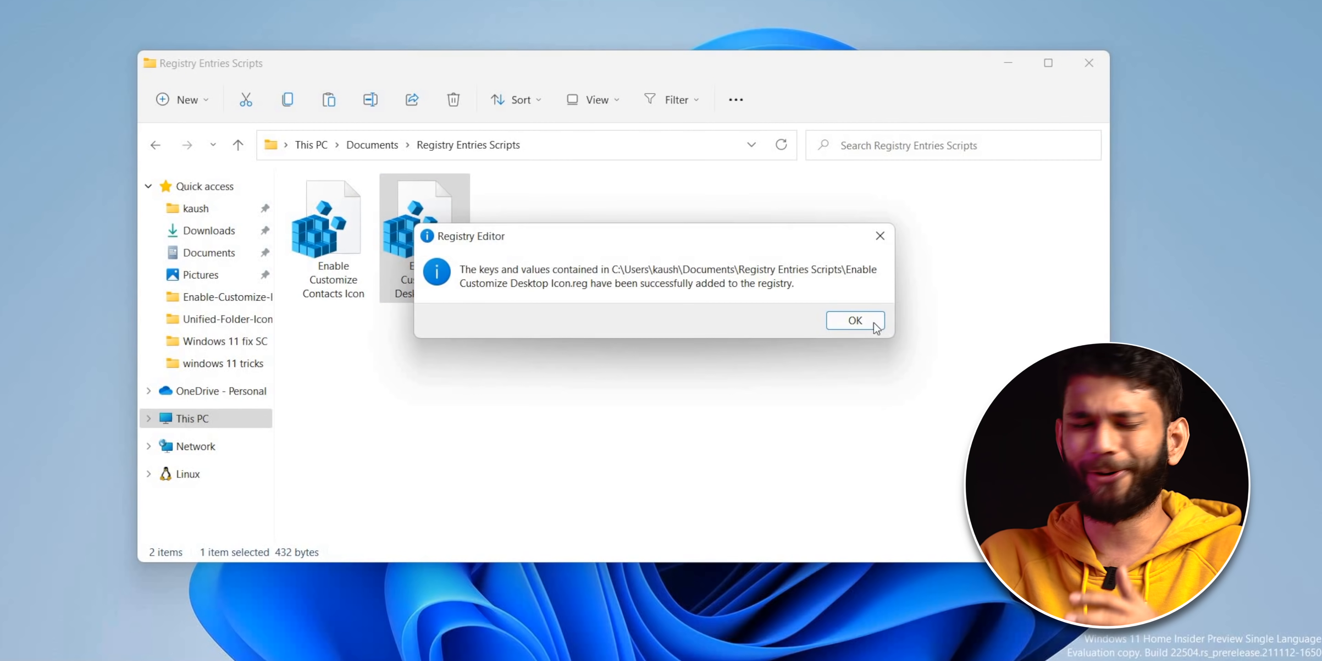
left_click(853, 320)
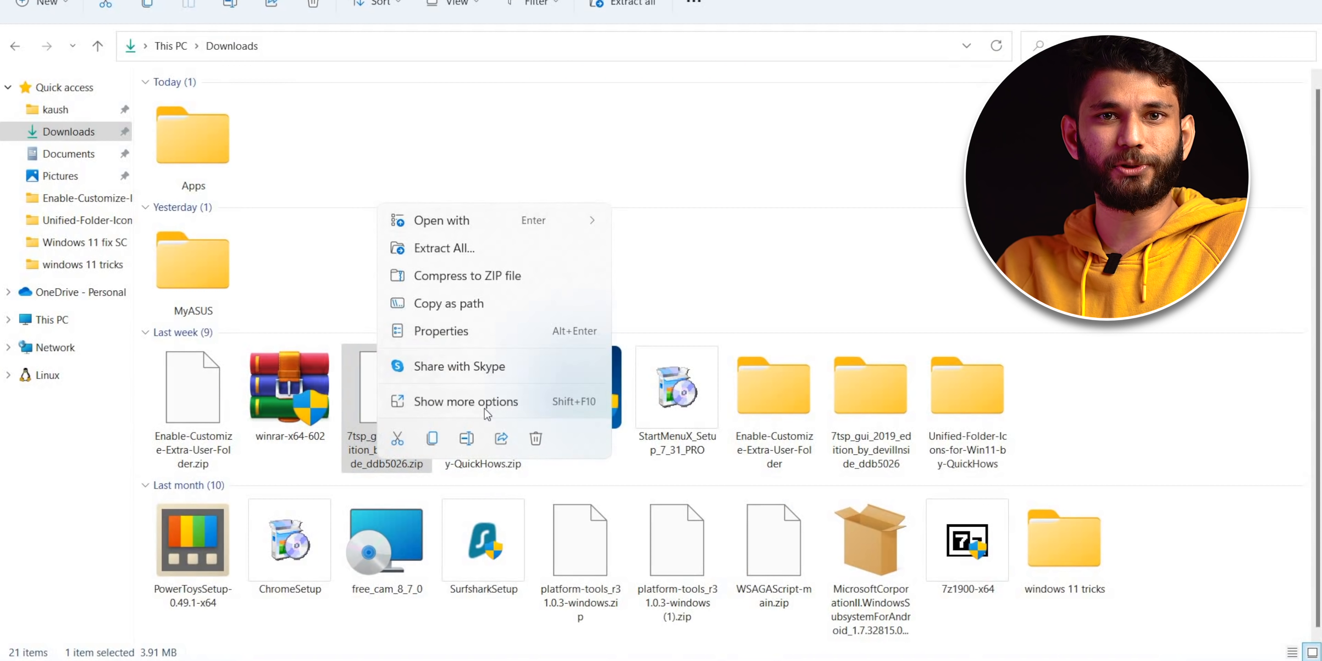
Reveal the full classic context menu options for the 7tsp zip file.
left_click(466, 401)
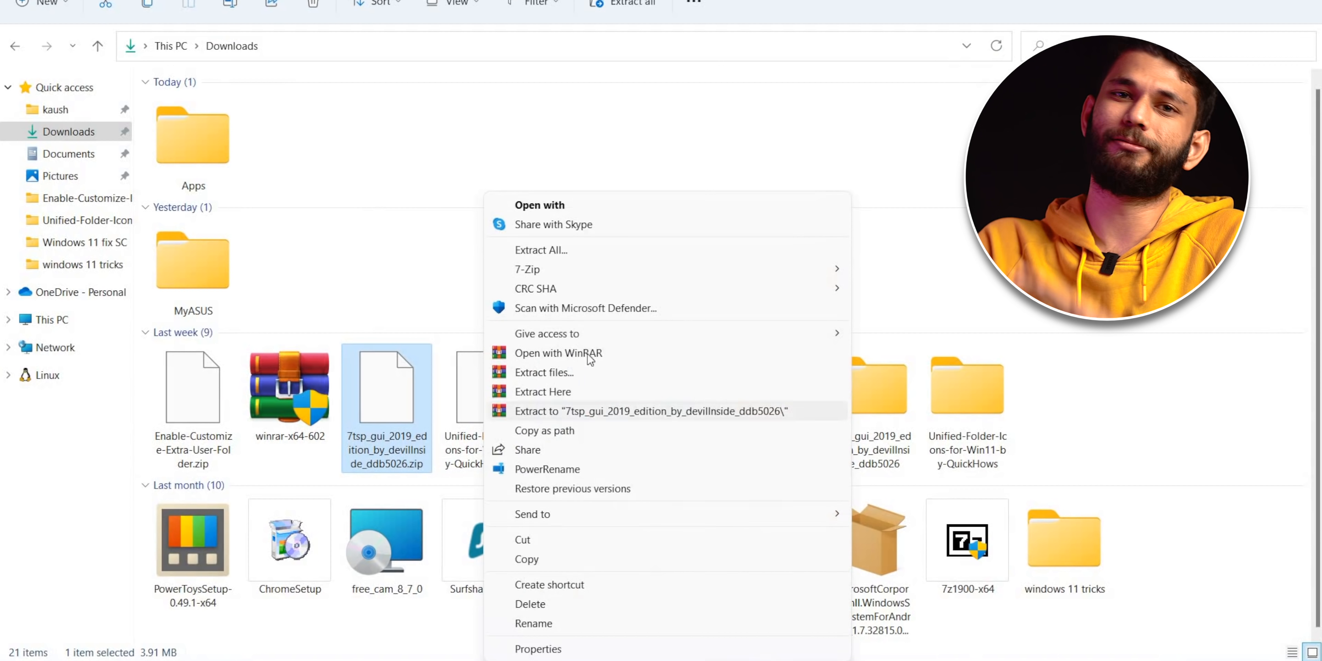
mouse_move(602, 388)
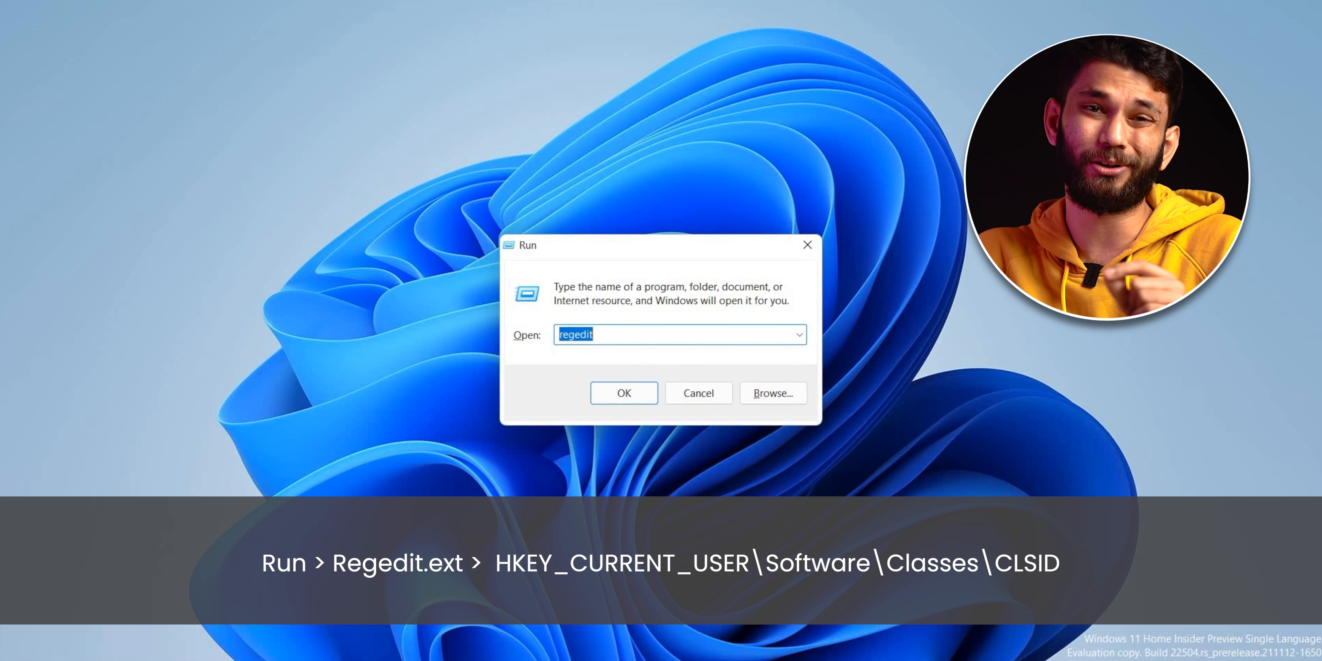
Create CLSID key {86ca1aa0-34aa-4e8b-a509-50c905bae2a2} with an InprocServer32 subkey in regedit.
left_click(623, 393)
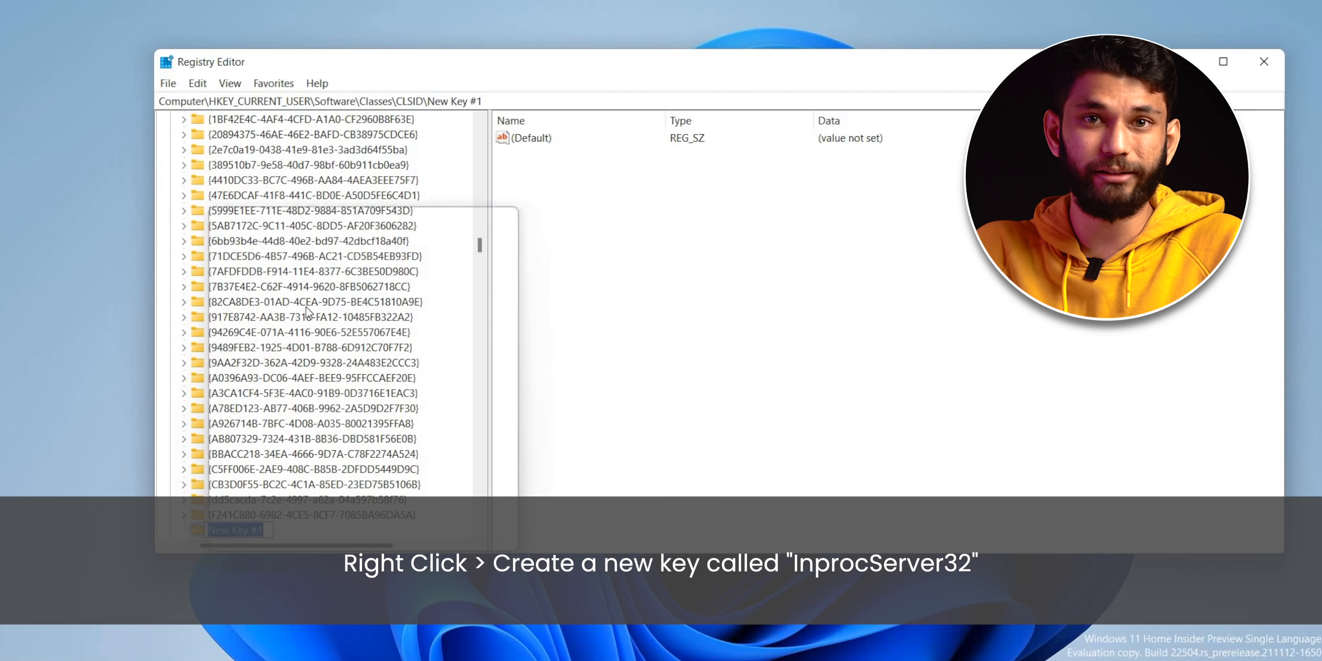
type("{86ca1aa0-34aa-4e8b-a509-50c905bae2a2}")
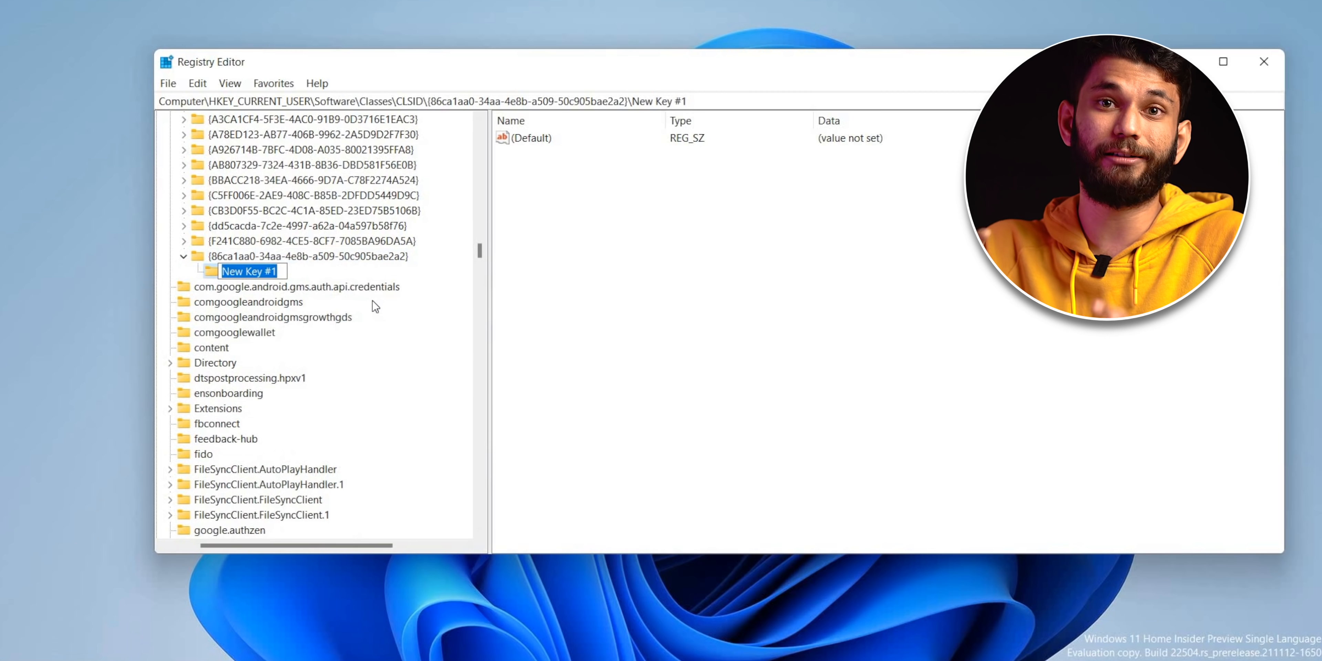
type("InprocServer32")
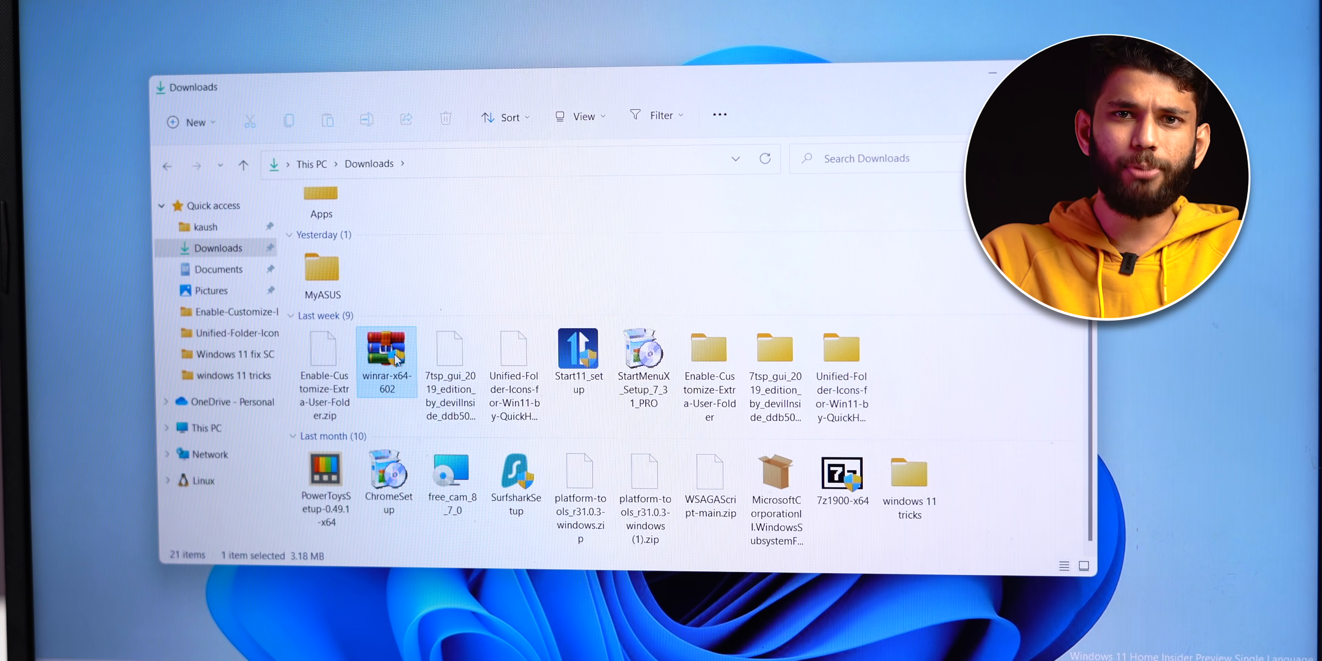
Switch Developer mode On in Windows Subsystem for Android settings.
right_click(387, 342)
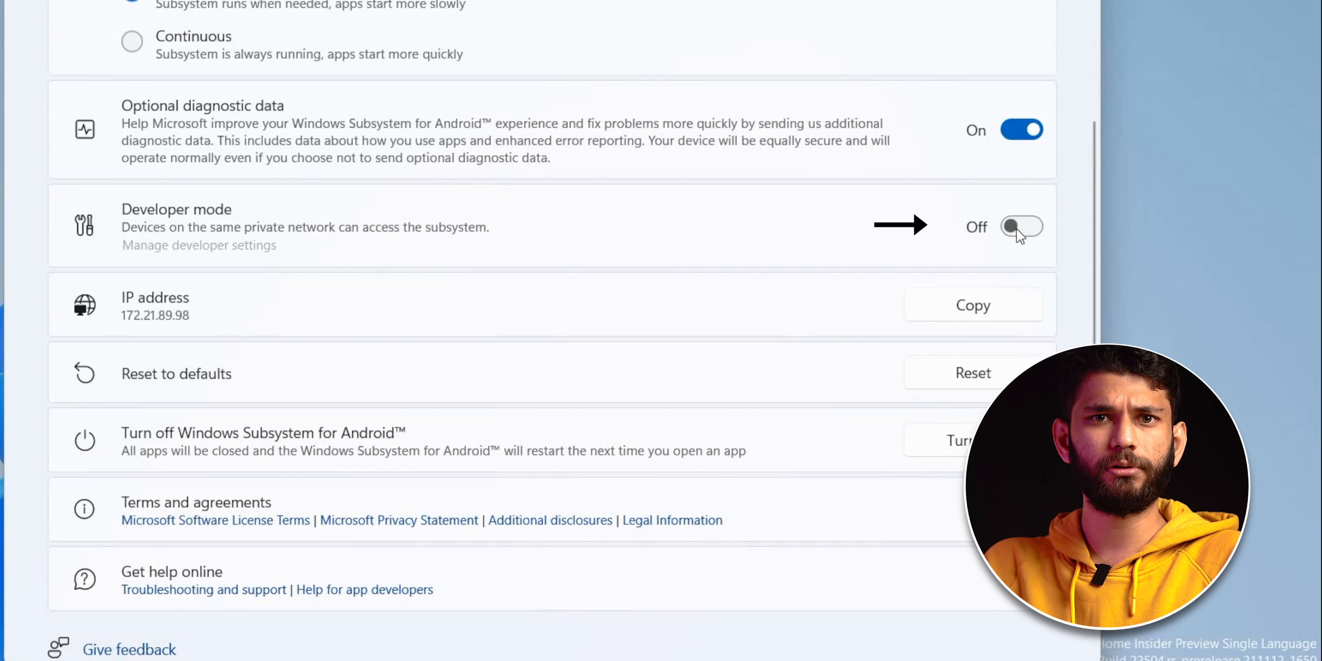
left_click(1021, 226)
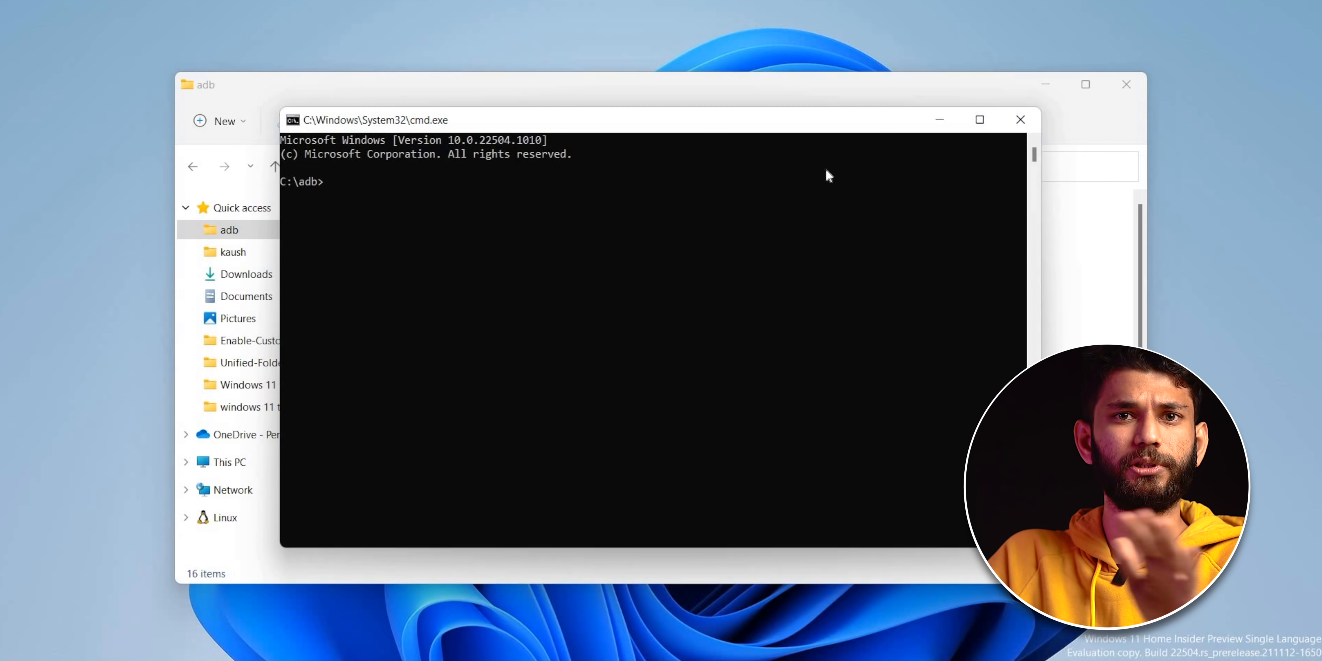
Run 'adb connect 172.21.89.98' to link adb to the Android subsystem.
type("a")
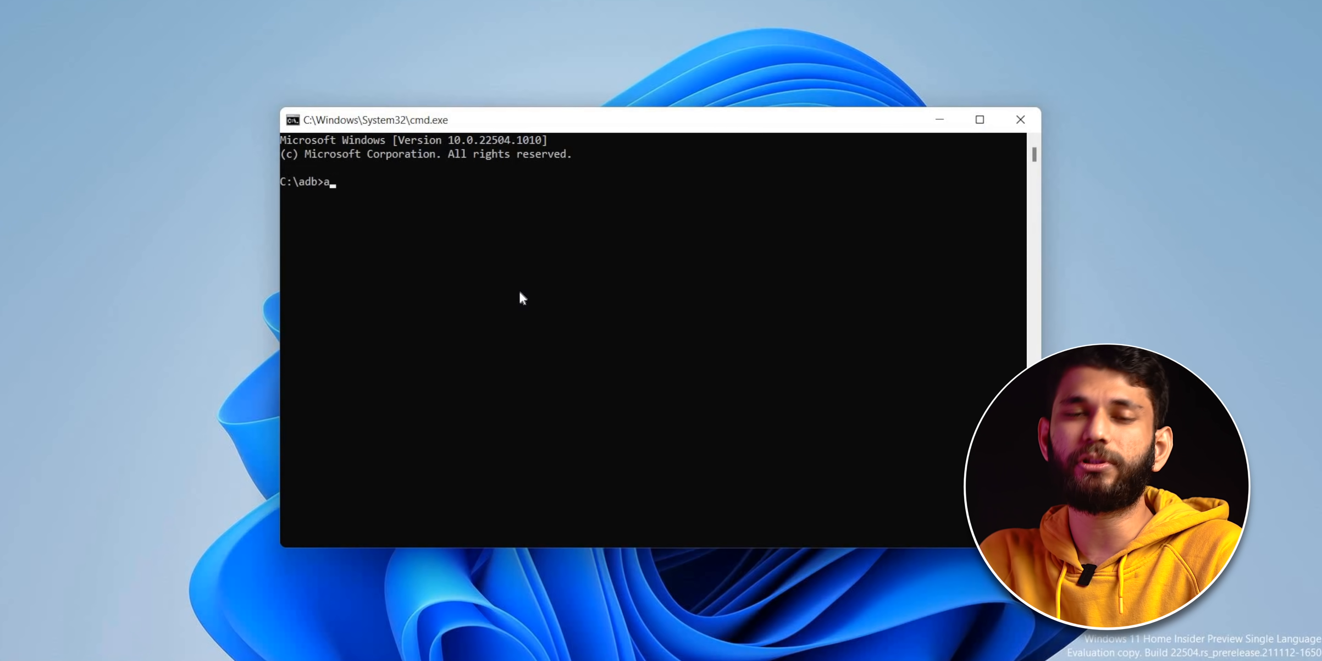
type("db conn")
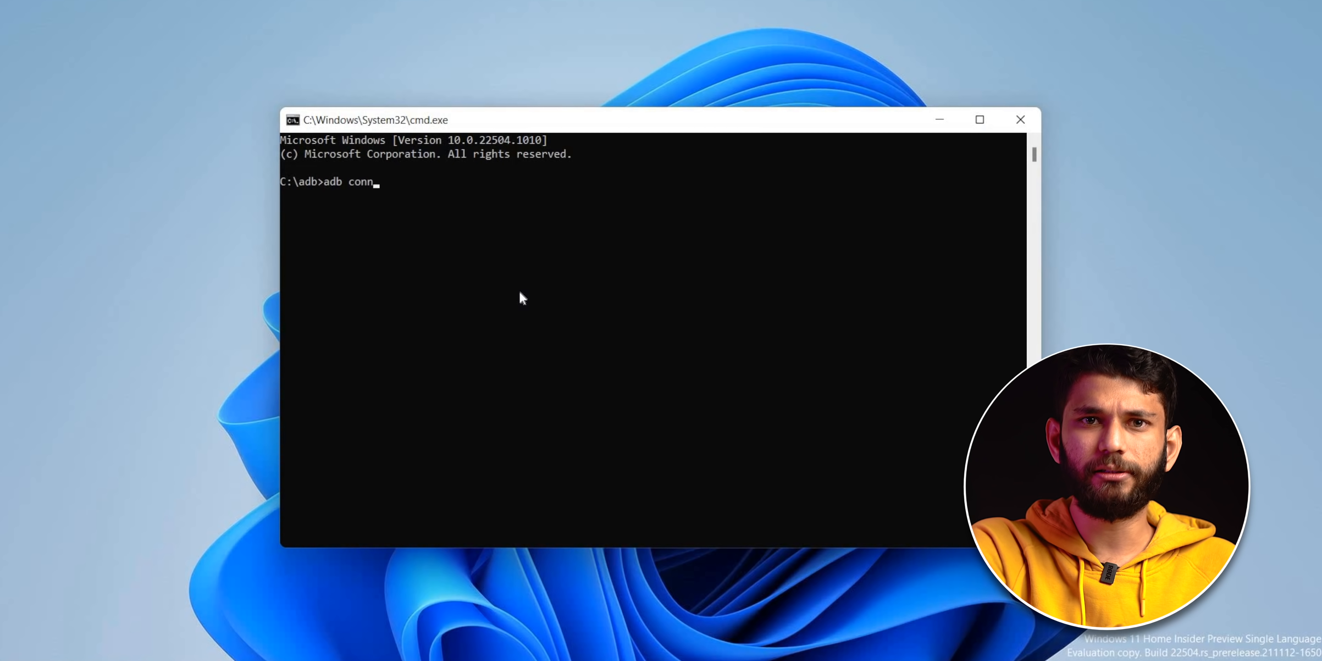
type("ect 172.21.89.98")
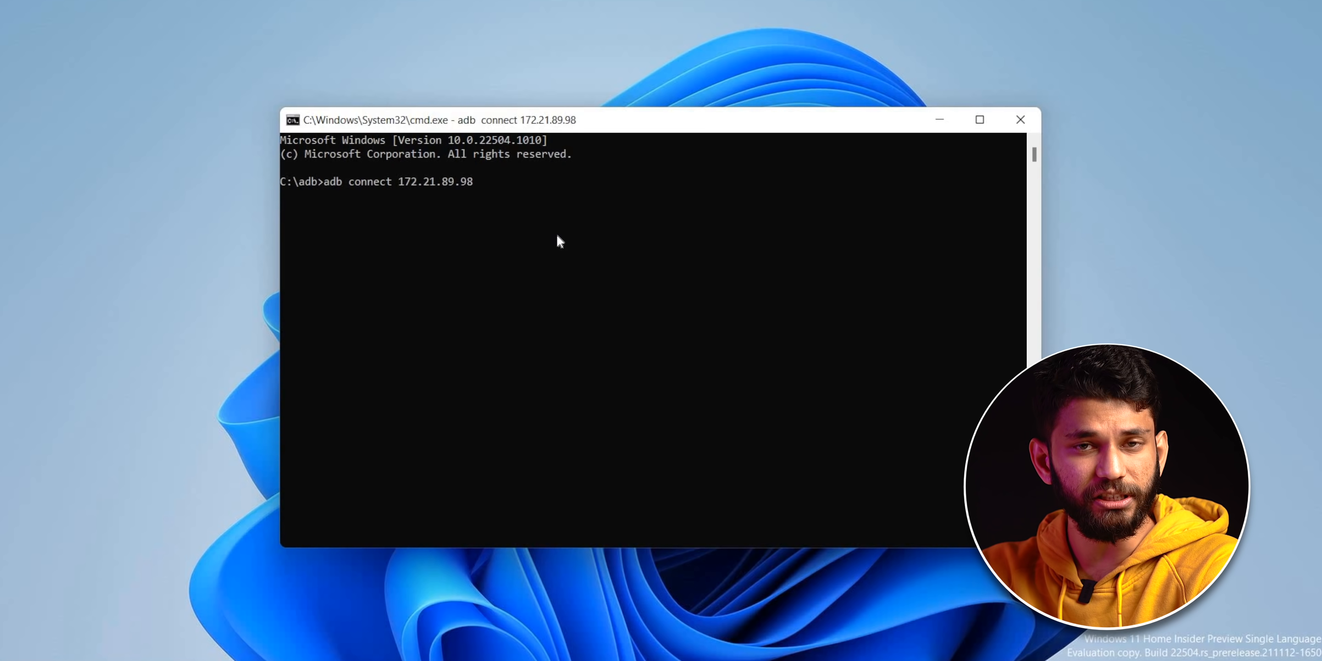
key("enter")
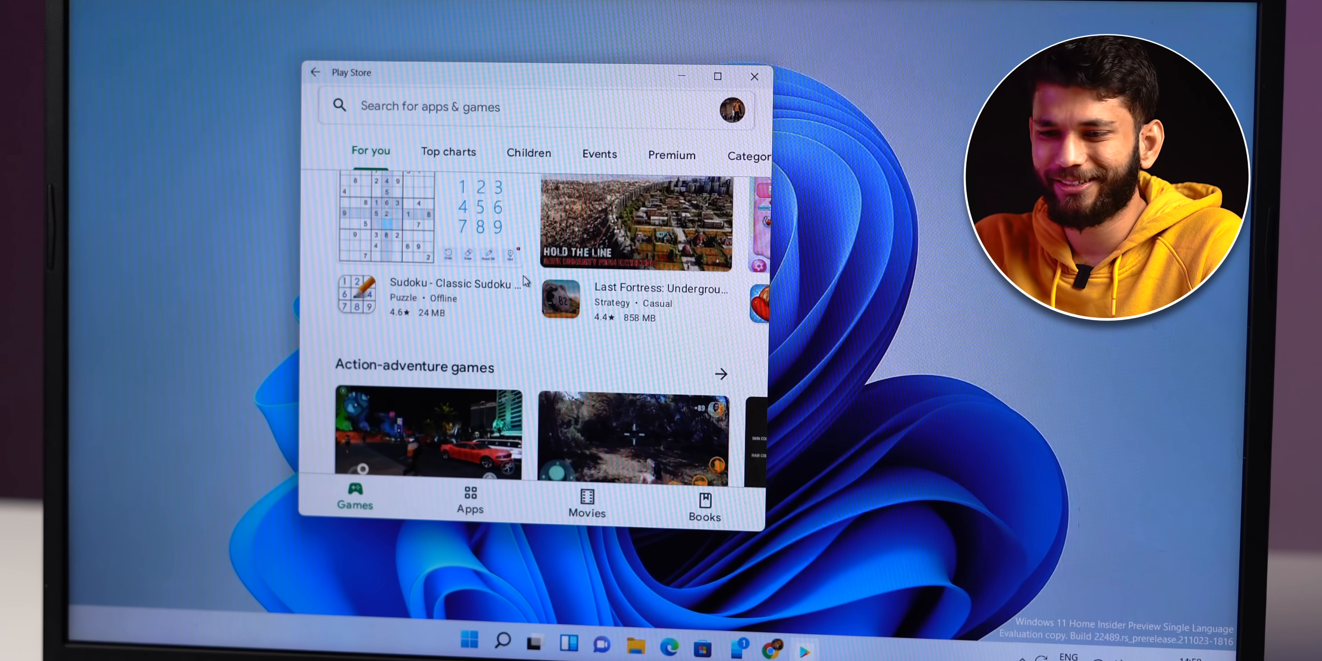
Search the Play Store for 'bgmi' and 'call of duty'.
type("bgmi")
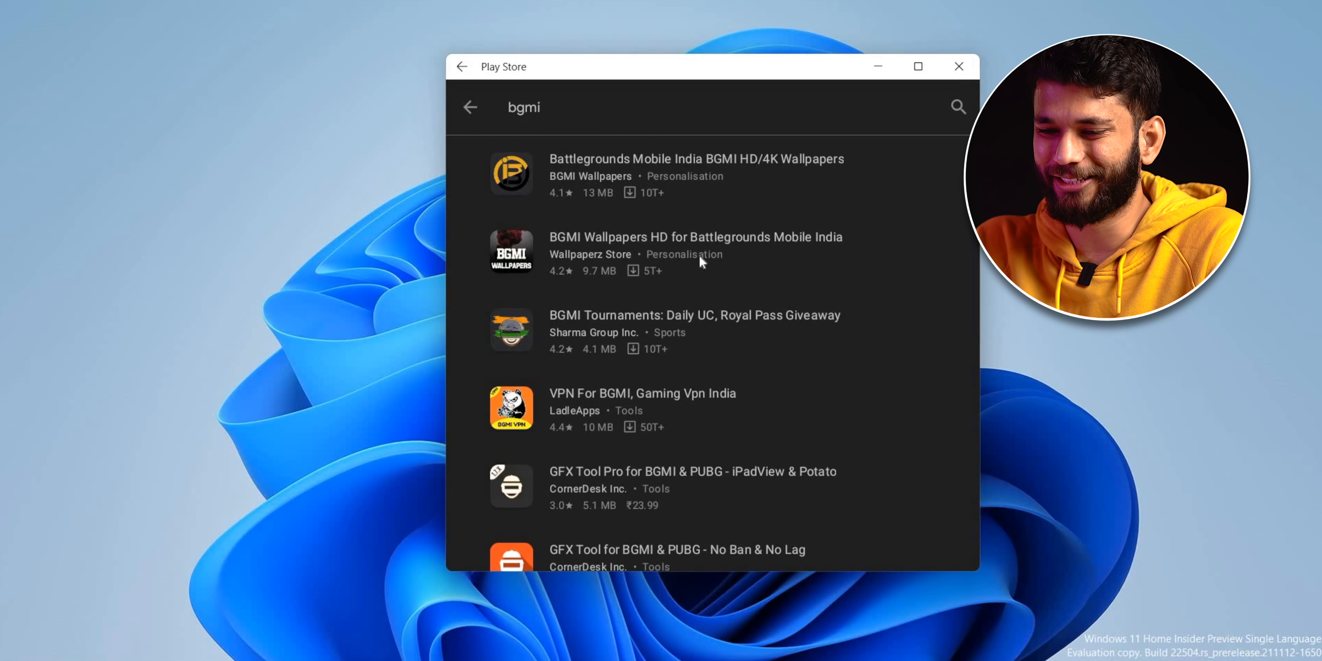
scroll("down", 3)
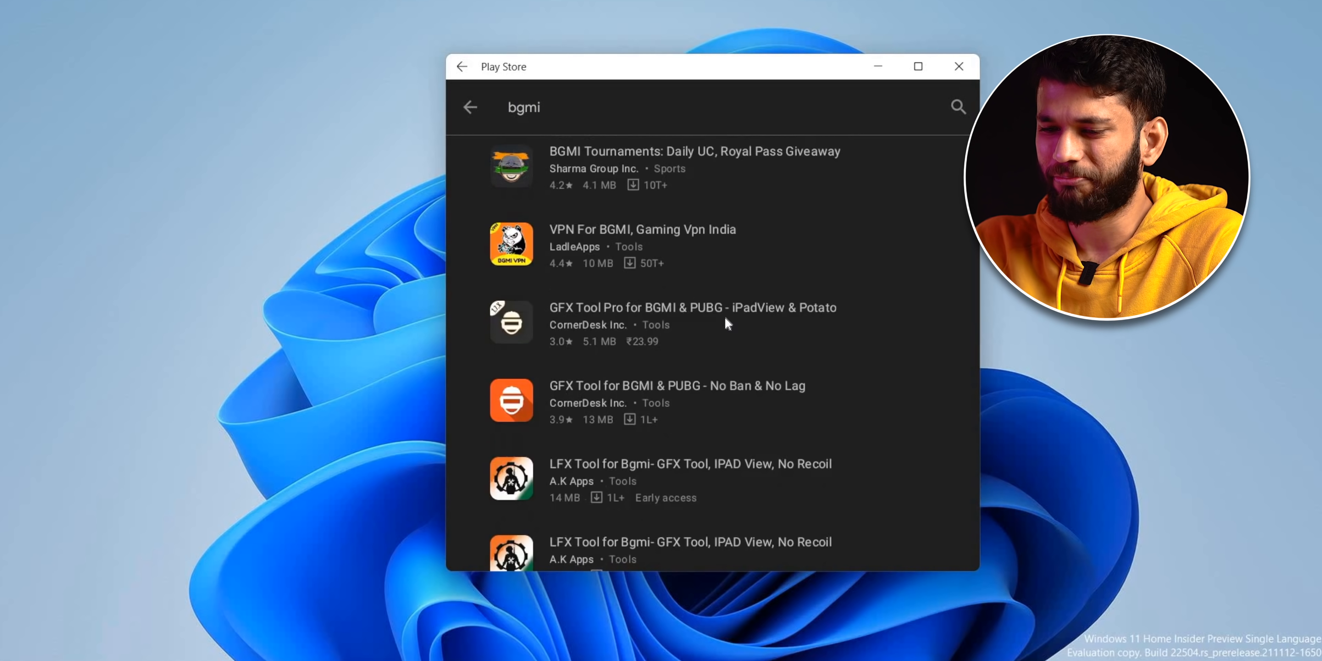
type("call of duty")
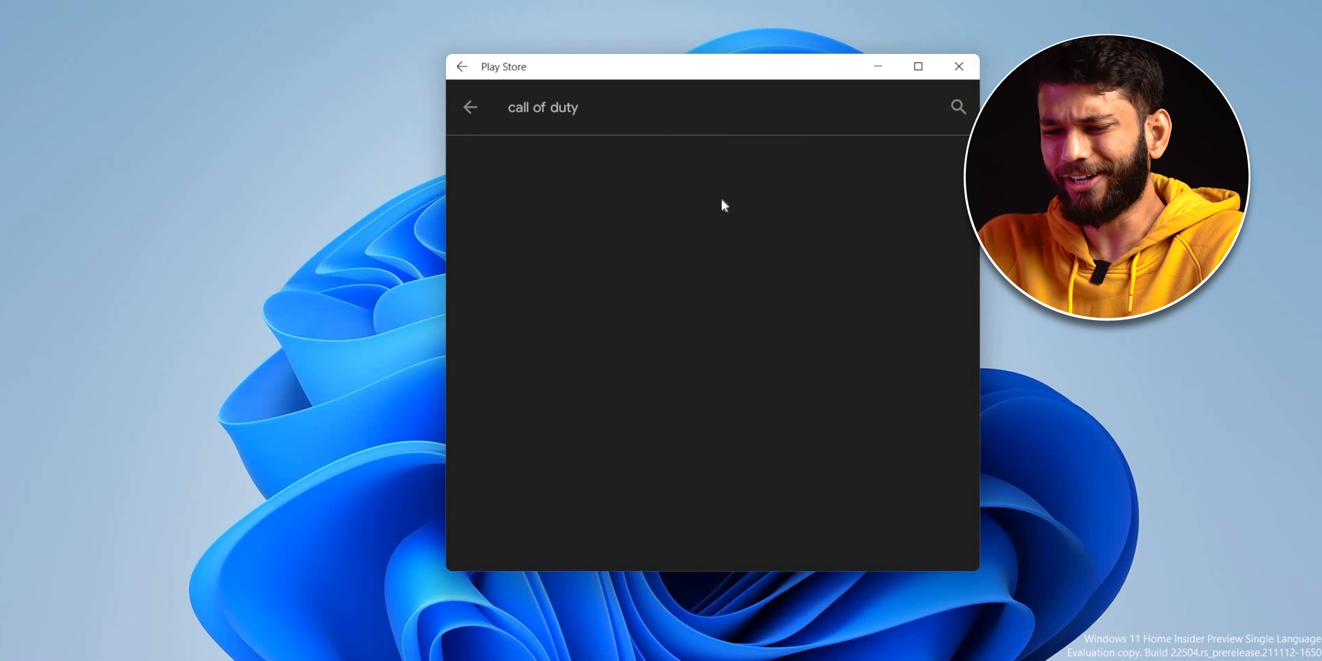
Search 'subway' and bring up the Subway Surfers store listing.
left_click(958, 108)
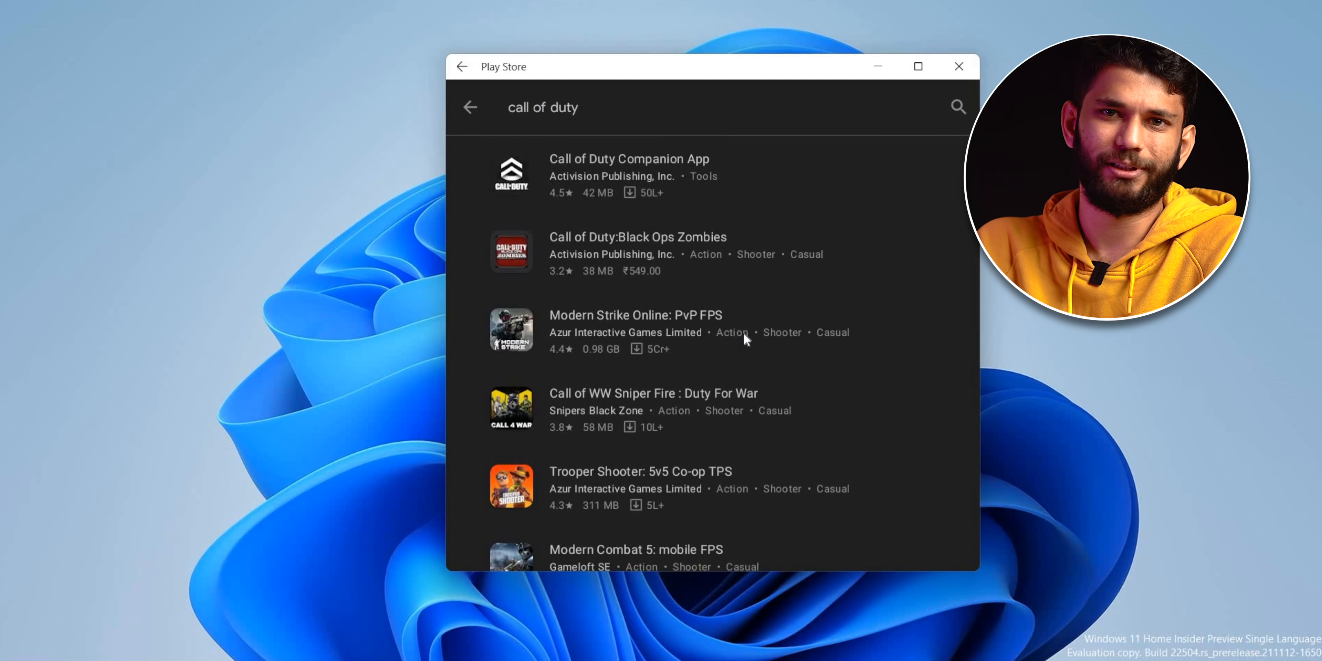
type("subway")
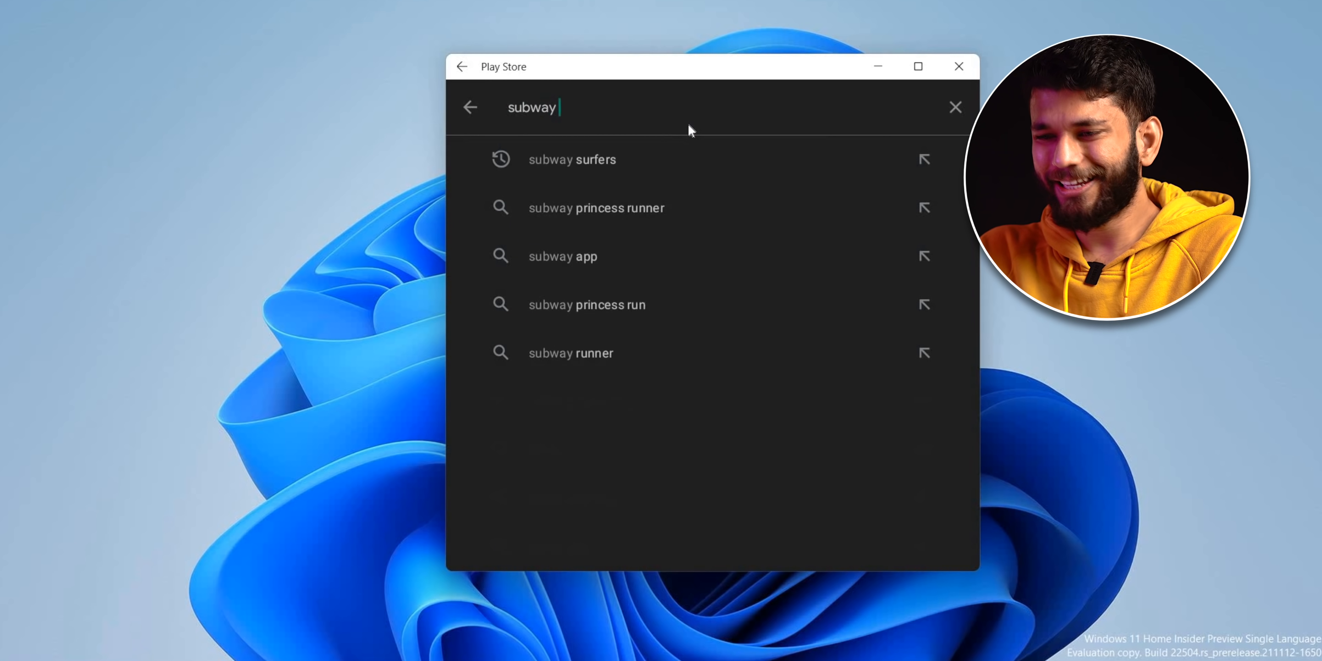
left_click(572, 159)
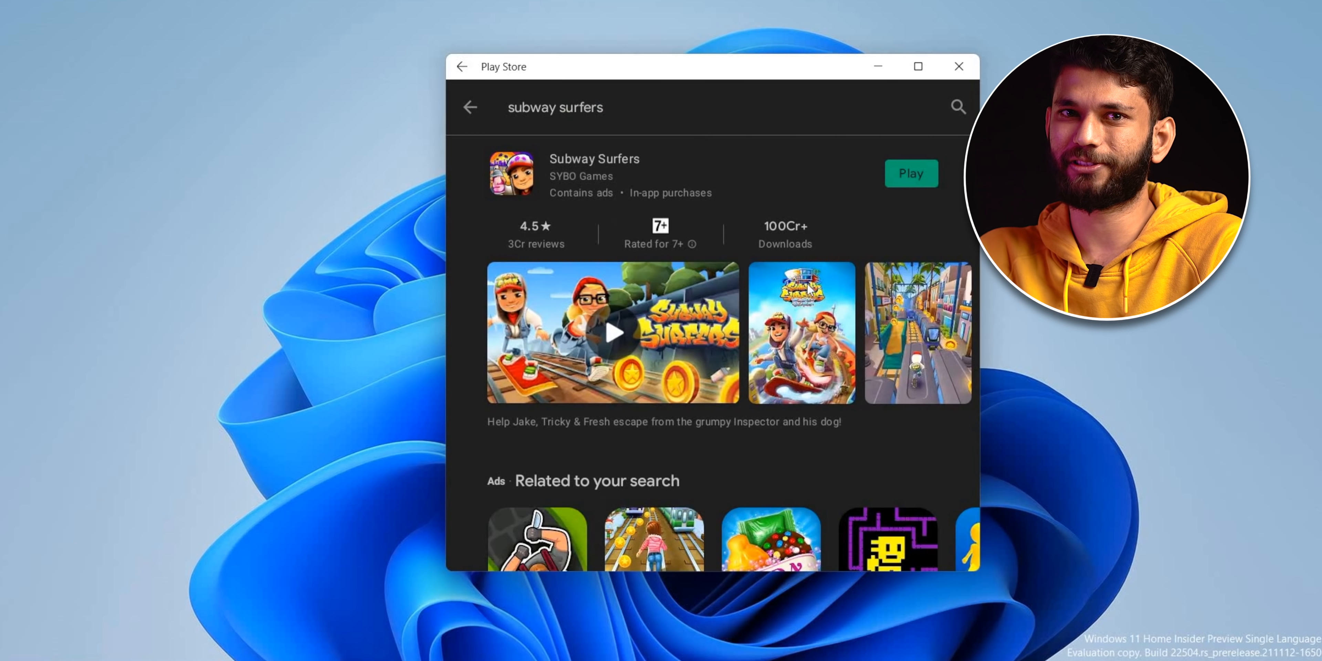
left_click(910, 173)
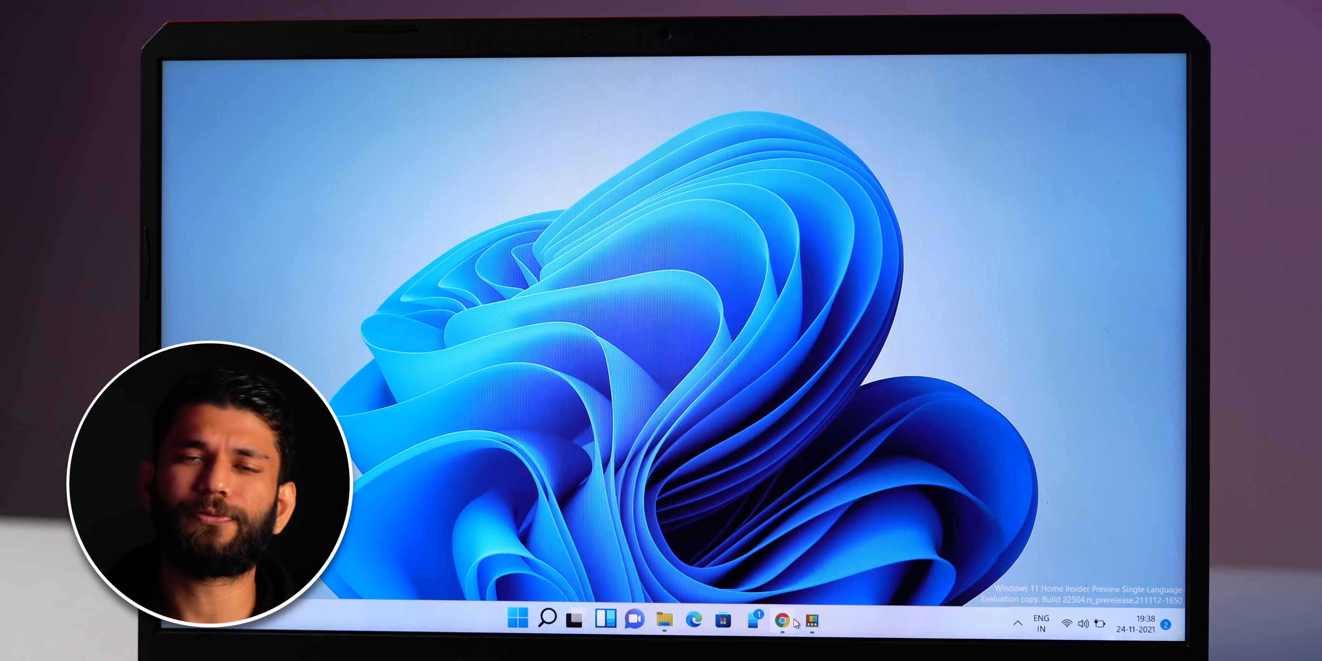
Capture the orange palette swatch with Color Picker, reading HEX e0701a.
left_click(782, 621)
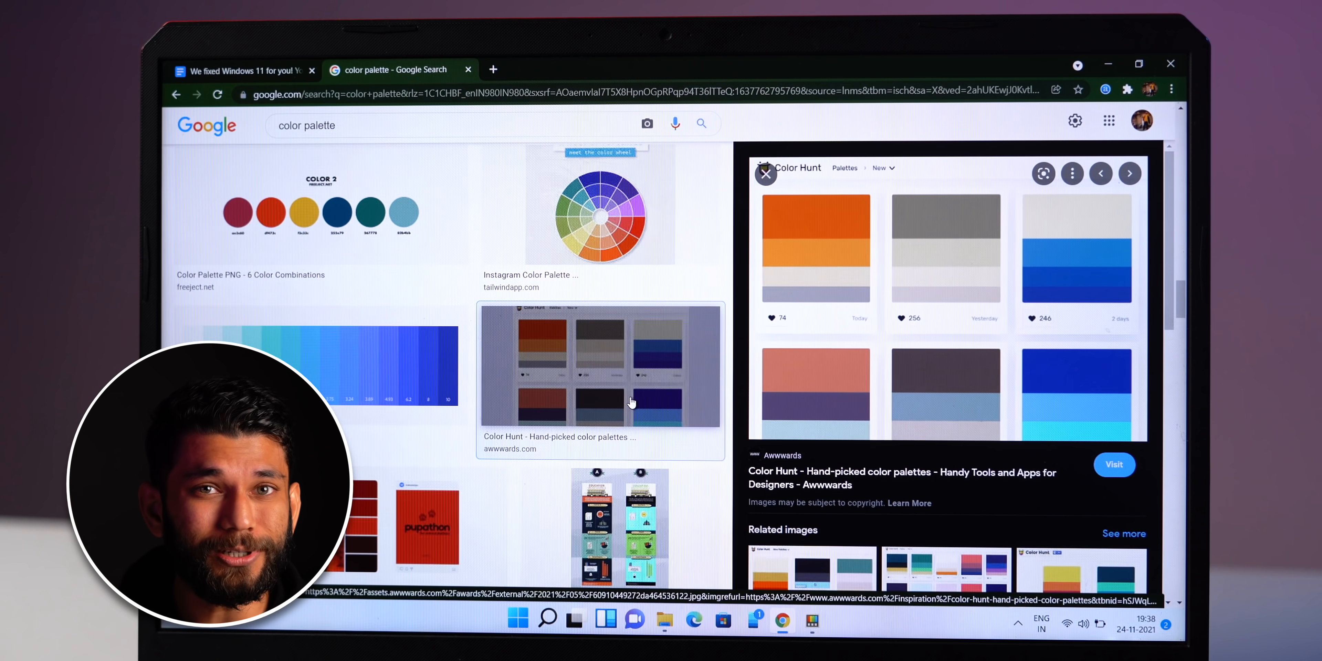
mouse_move(807, 220)
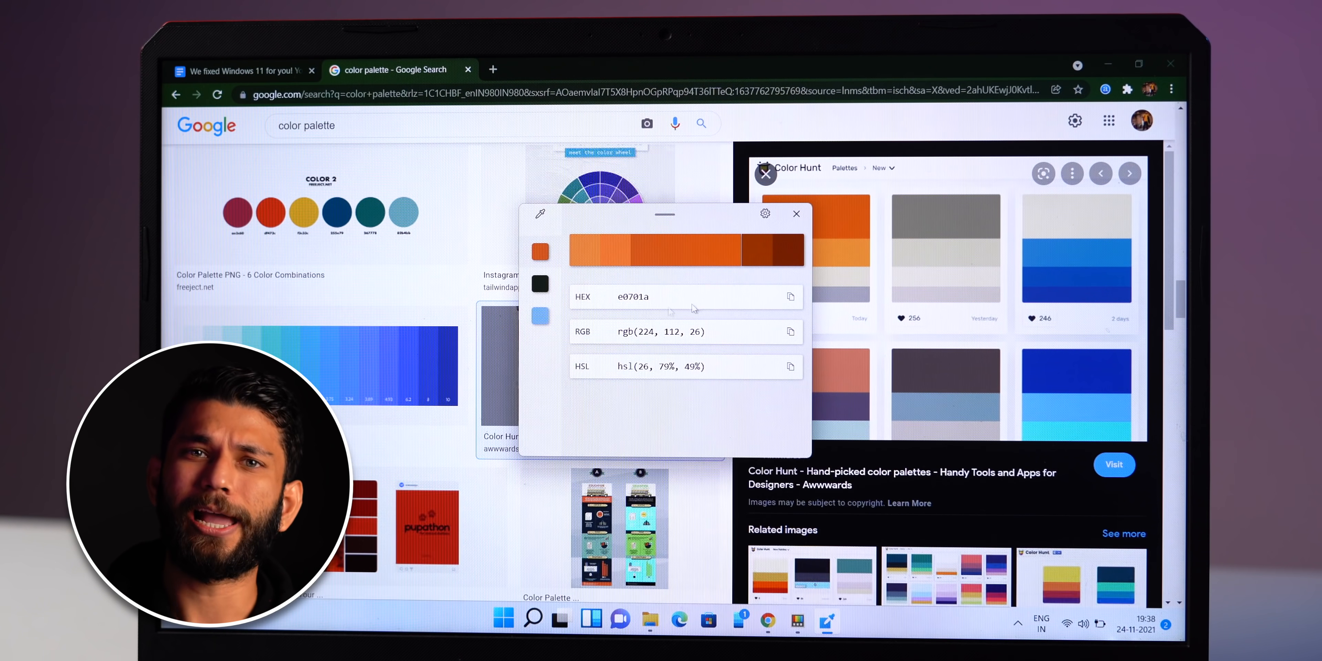
left_click(790, 365)
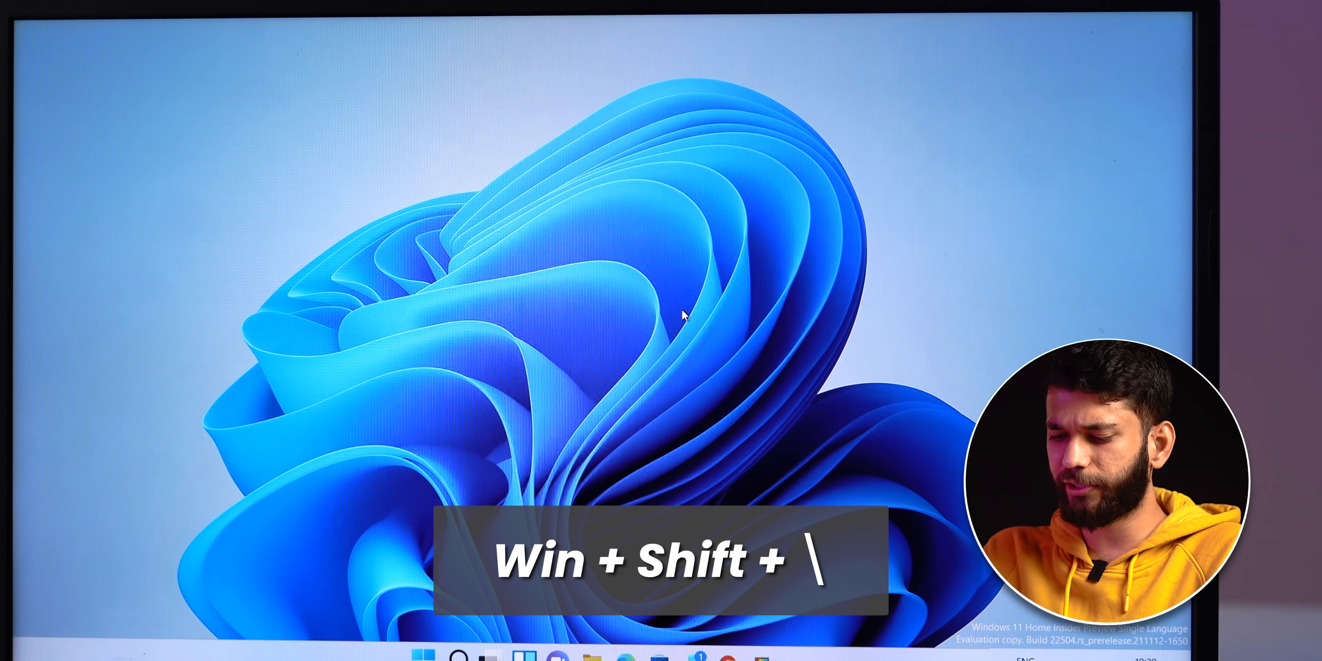
Toggle the desktop with Win+D and bring the browser and File Explorer windows back.
key("Win+Shift+\\")
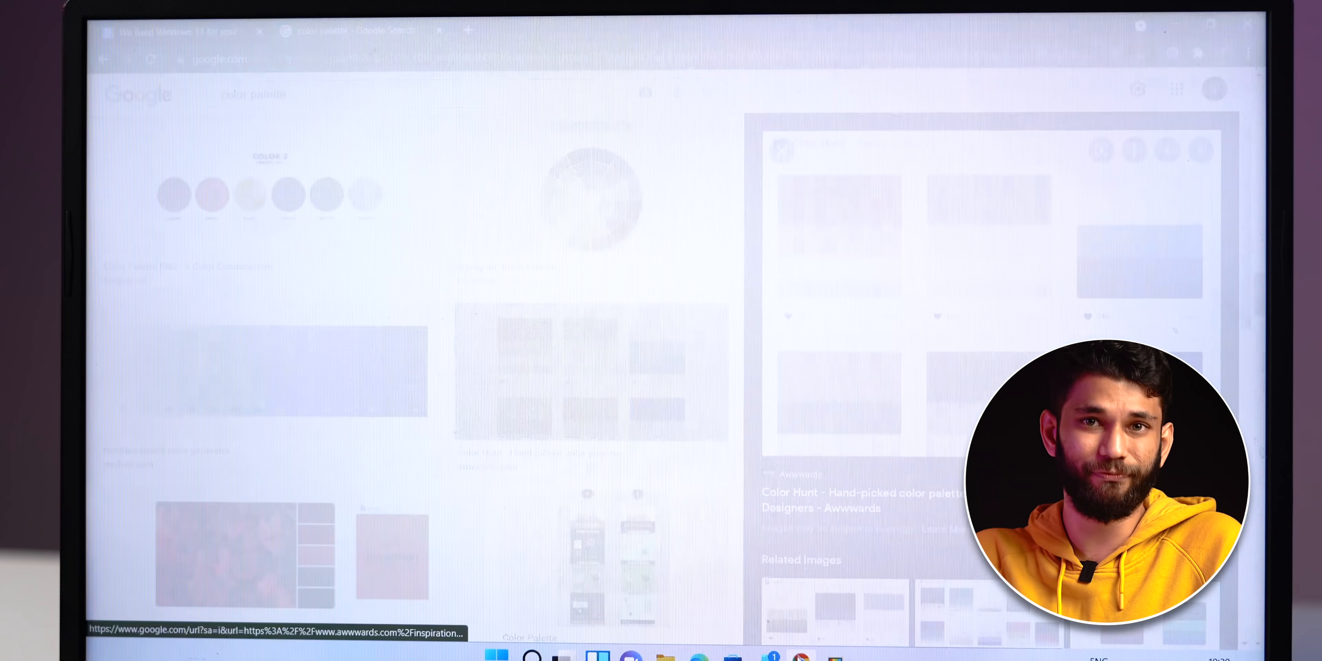
key("Win+D")
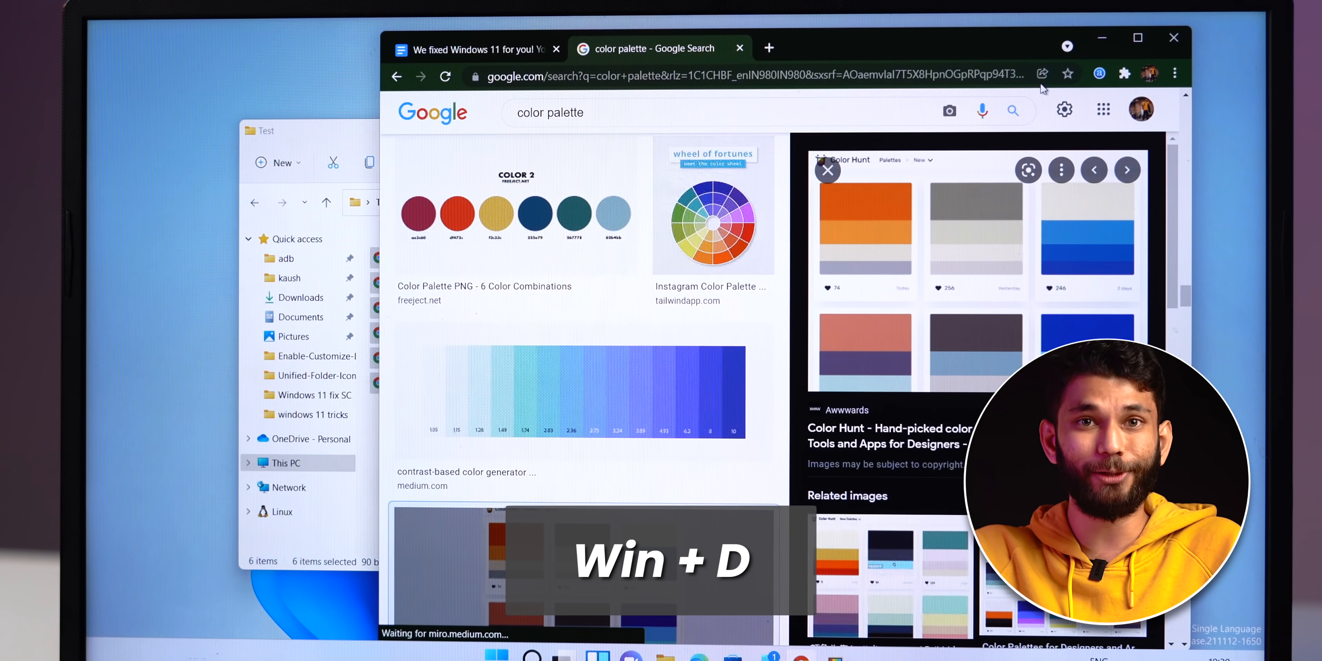
key("Win+D")
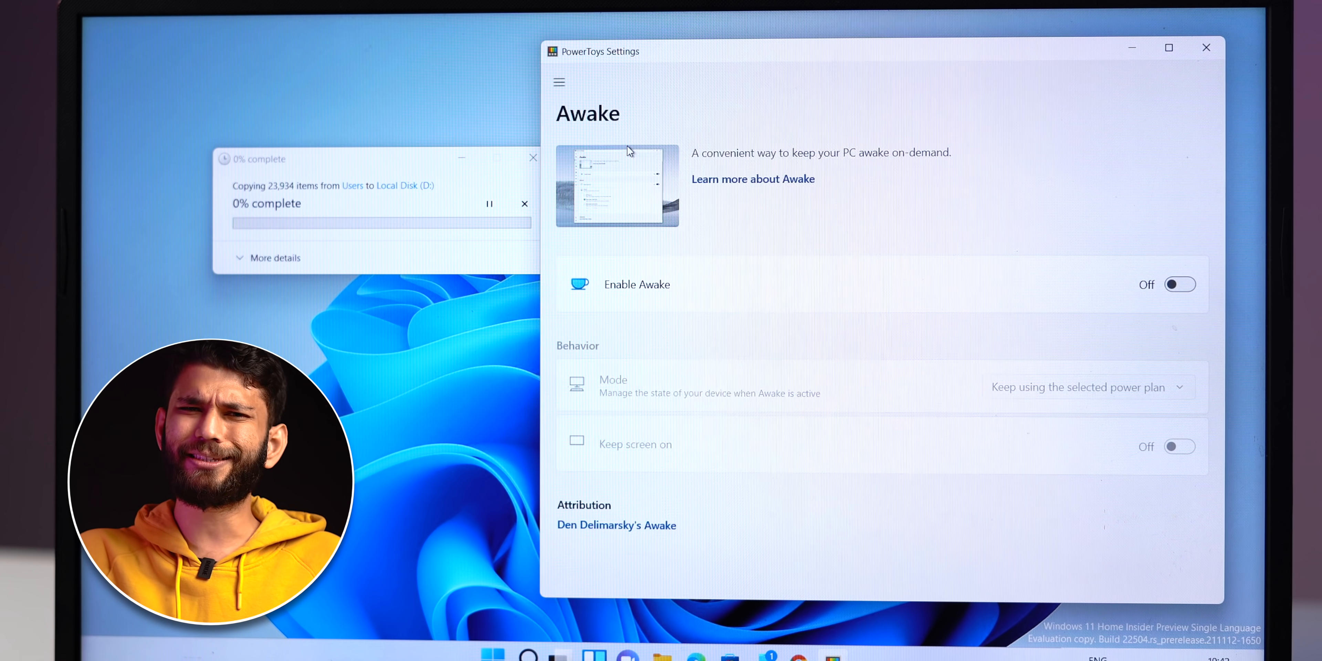
Enable Awake in PowerToys so the PC stays awake on demand.
left_click(1179, 285)
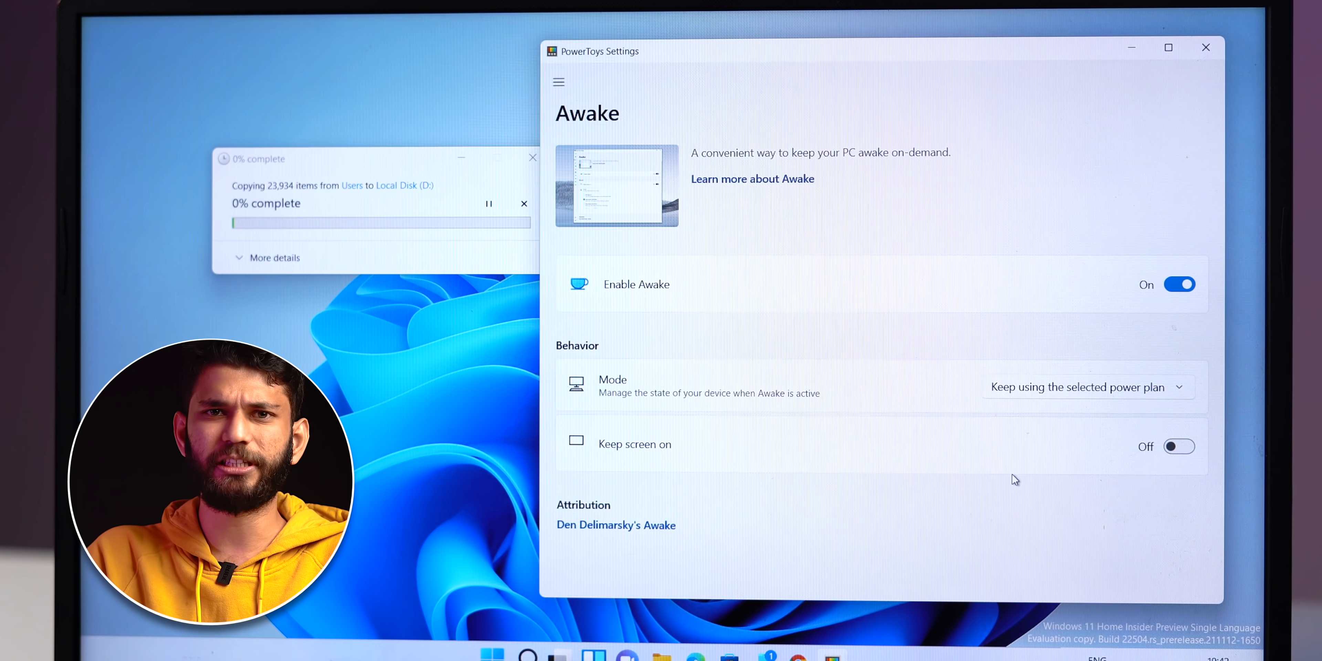
left_click(1177, 446)
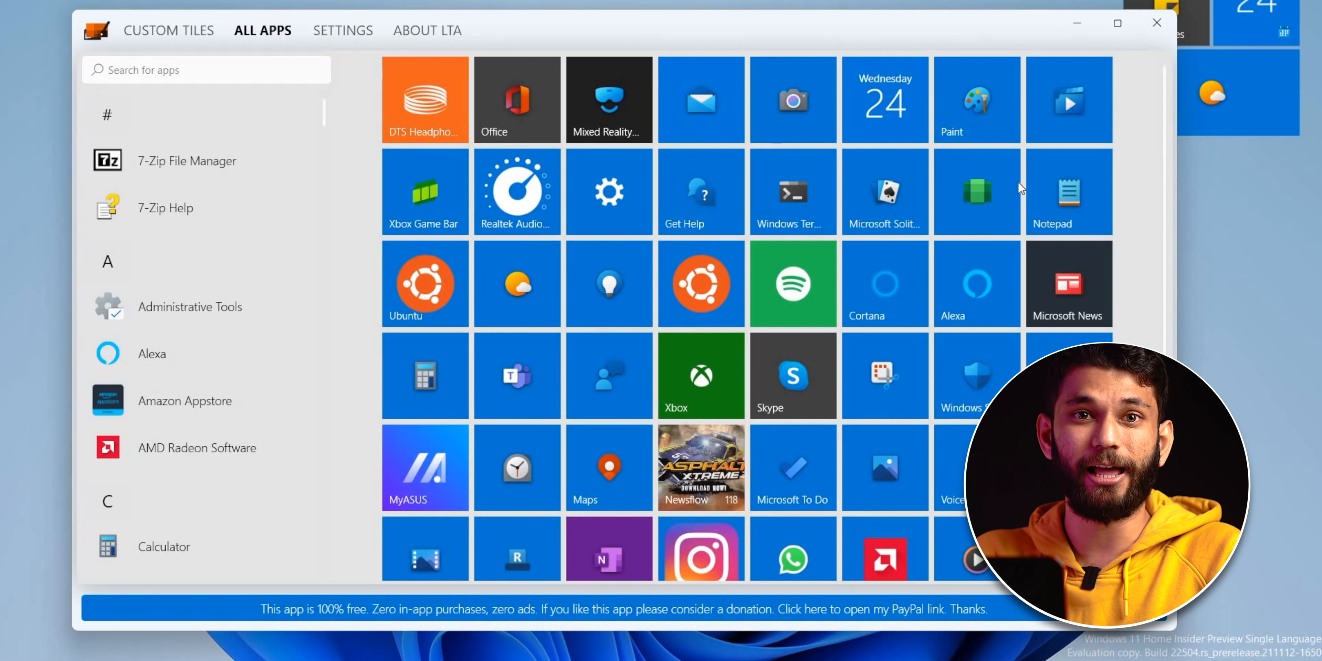
left_click(168, 30)
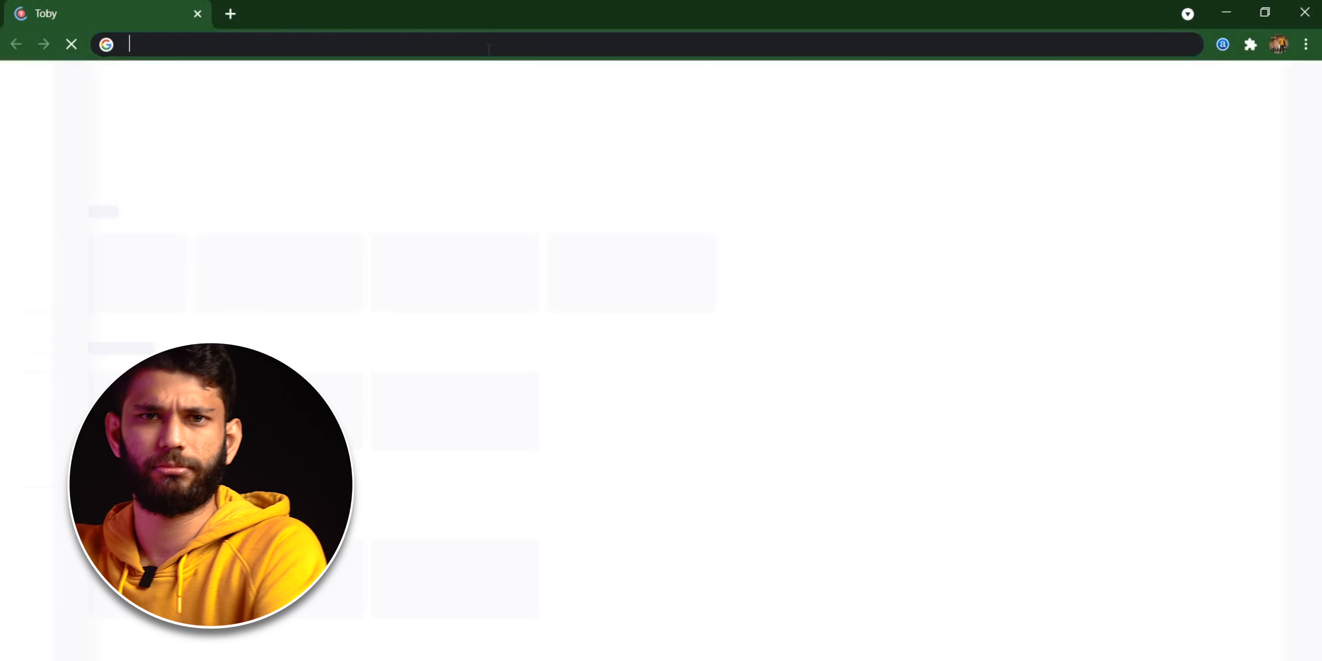
Start entering 'techw' in a new Chrome tab to reach TechWiser.
type("techw")
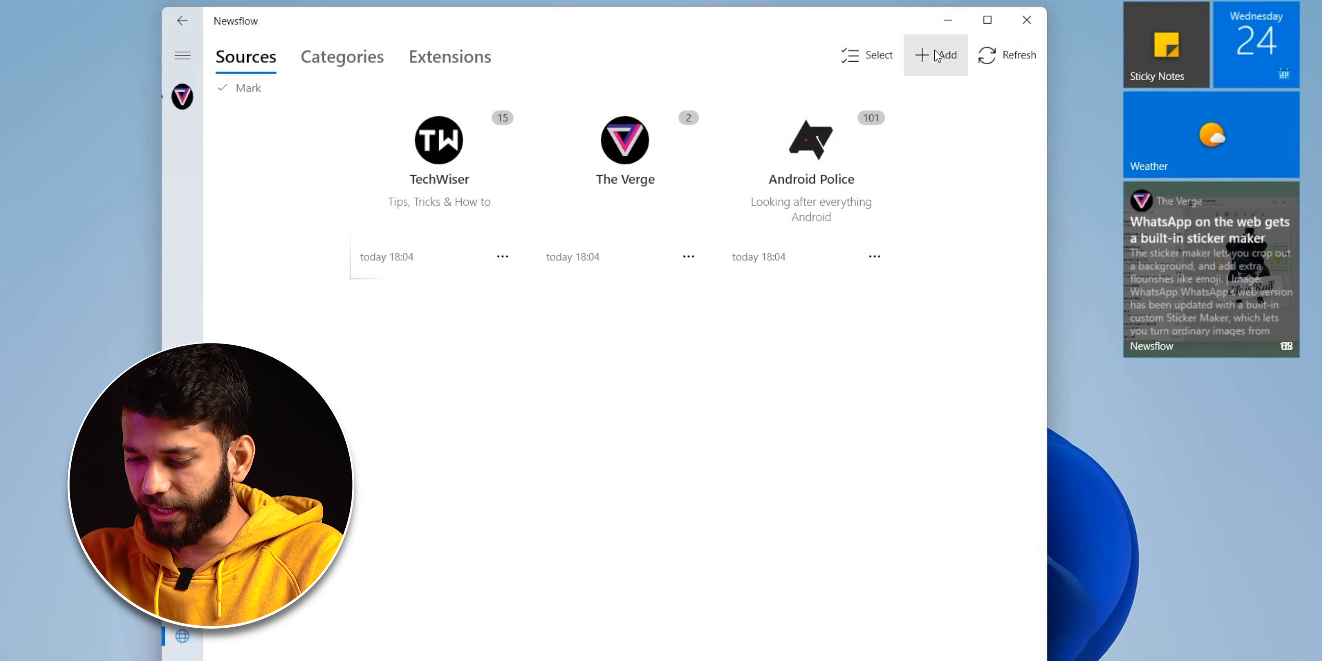
Add another news source alongside TechWiser, The Verge and Android Police.
left_click(935, 55)
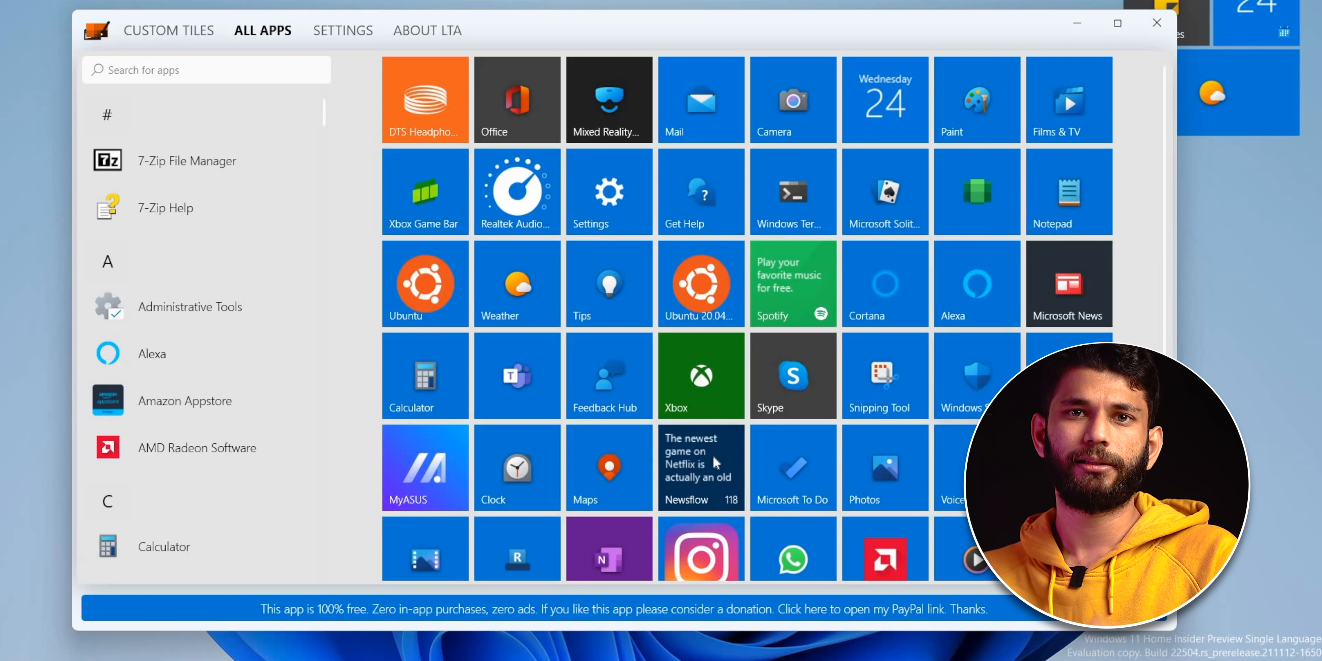
Save the Newsflow tile in the Tile Editor via Save and continue, keeping its live headlines on the desktop.
right_click(701, 467)
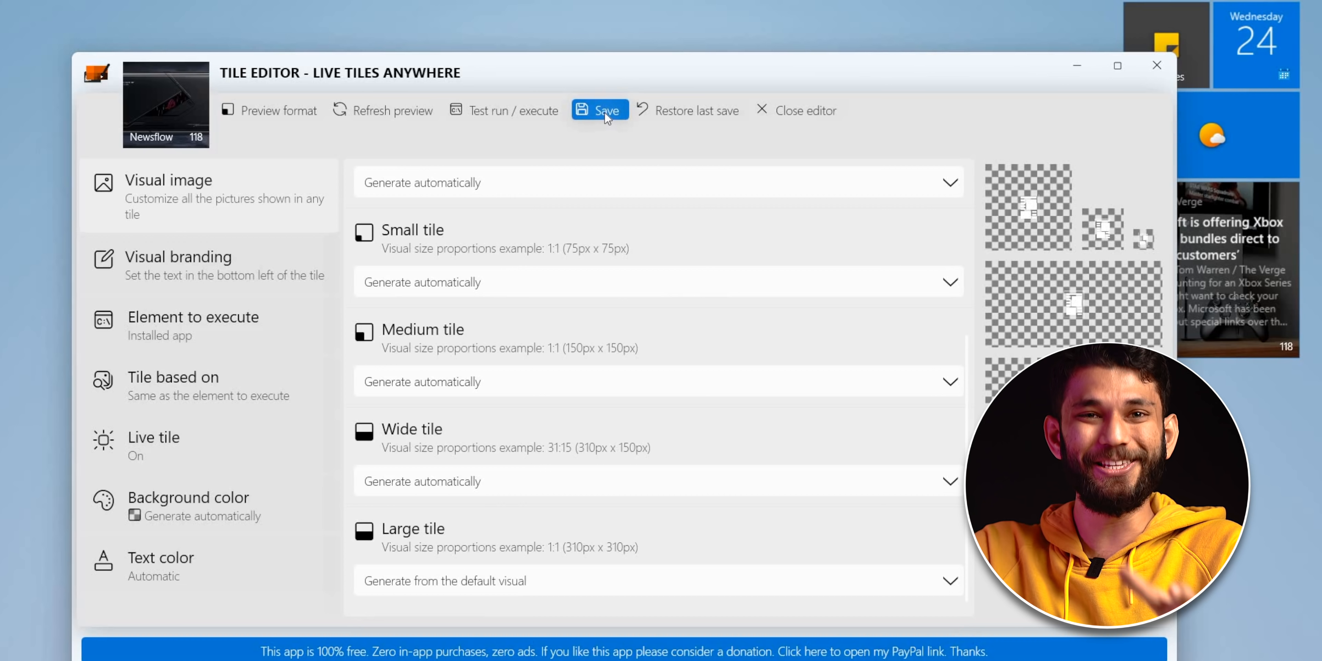
left_click(605, 110)
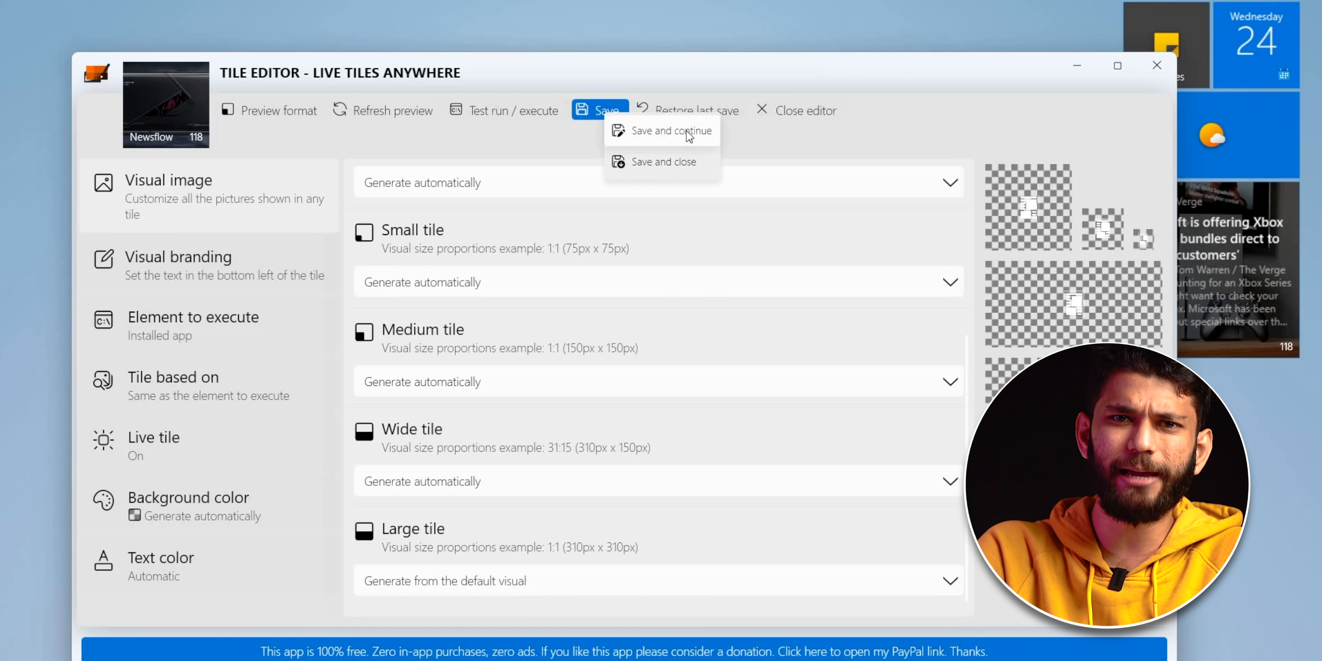
left_click(671, 131)
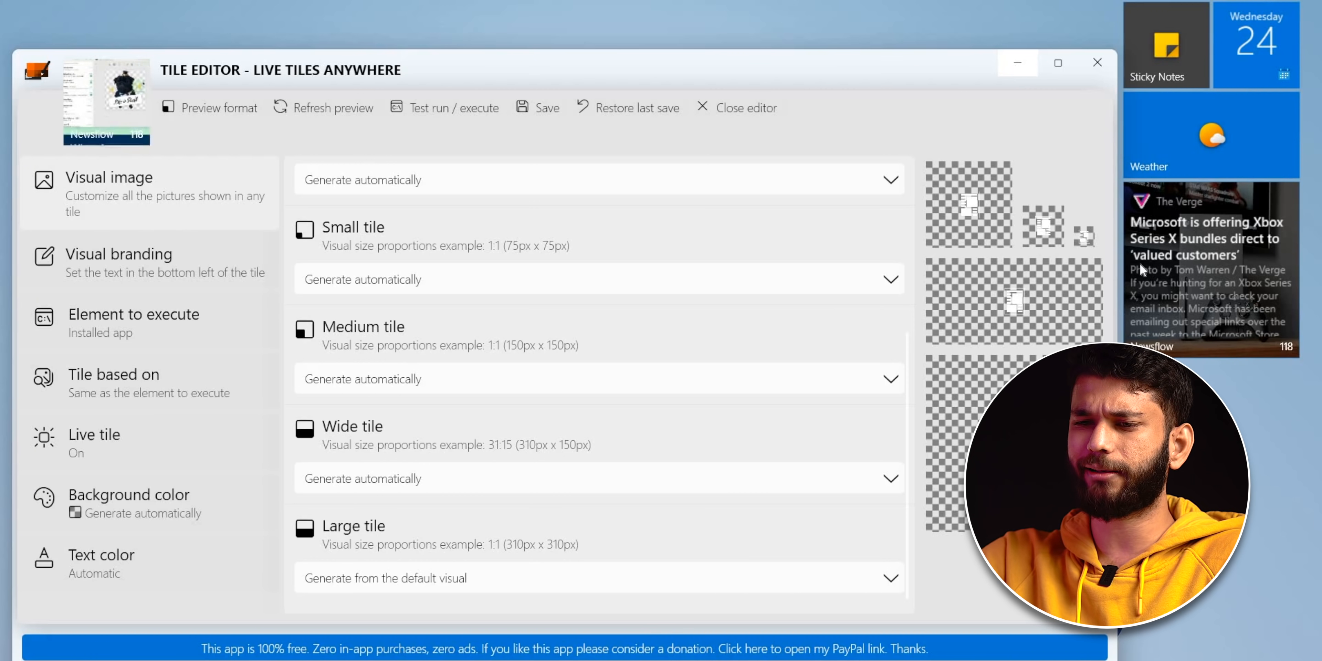
left_click(744, 107)
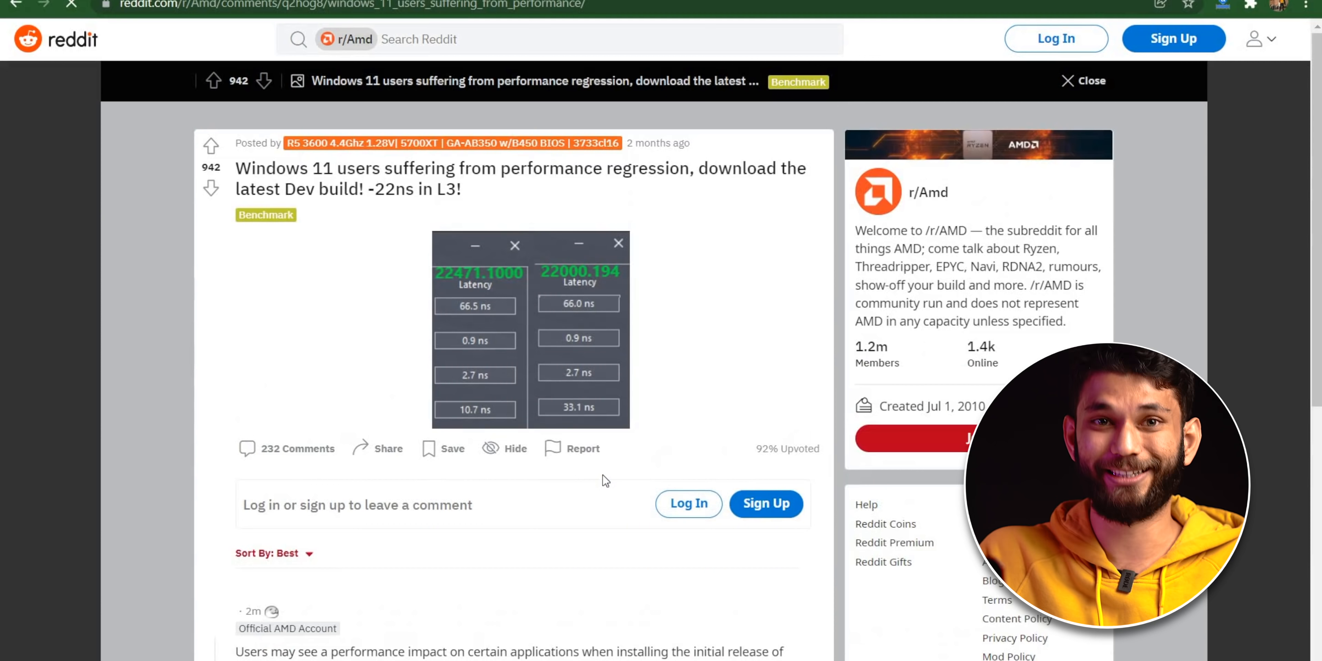
Scroll down through The Verge article on Microsoft's Windows 11 AMD CPU performance fix.
scroll("down", 3)
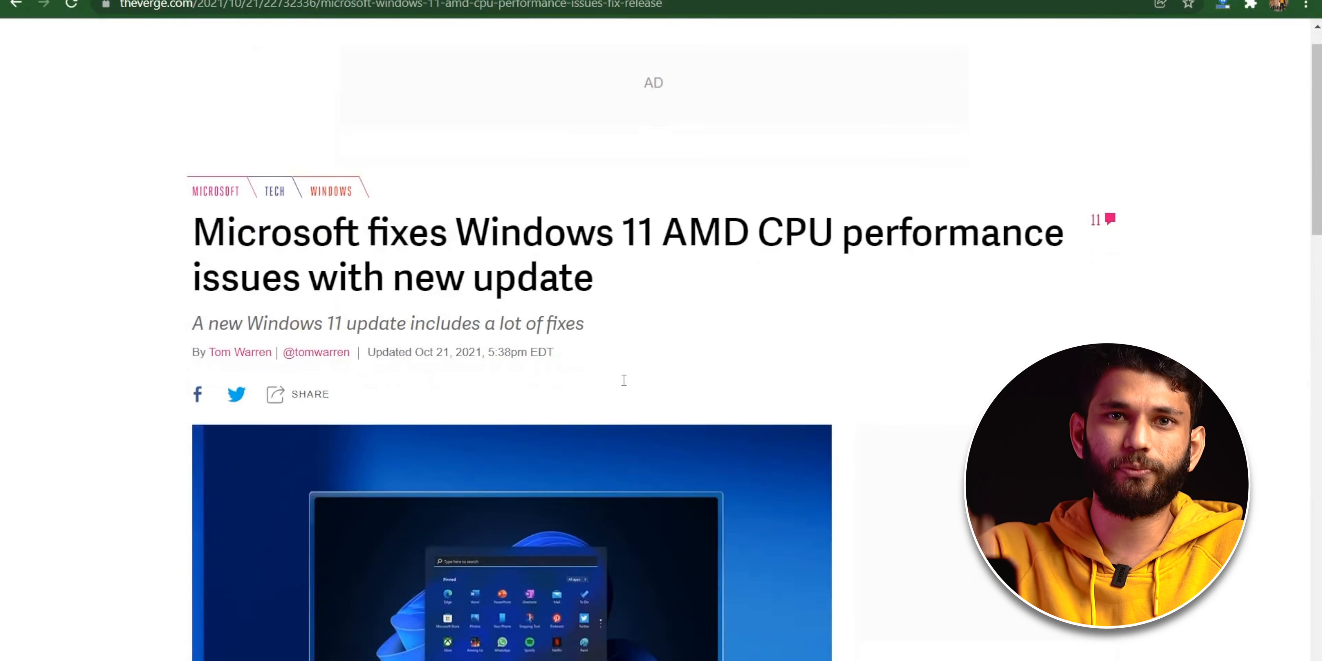
scroll("down", 3)
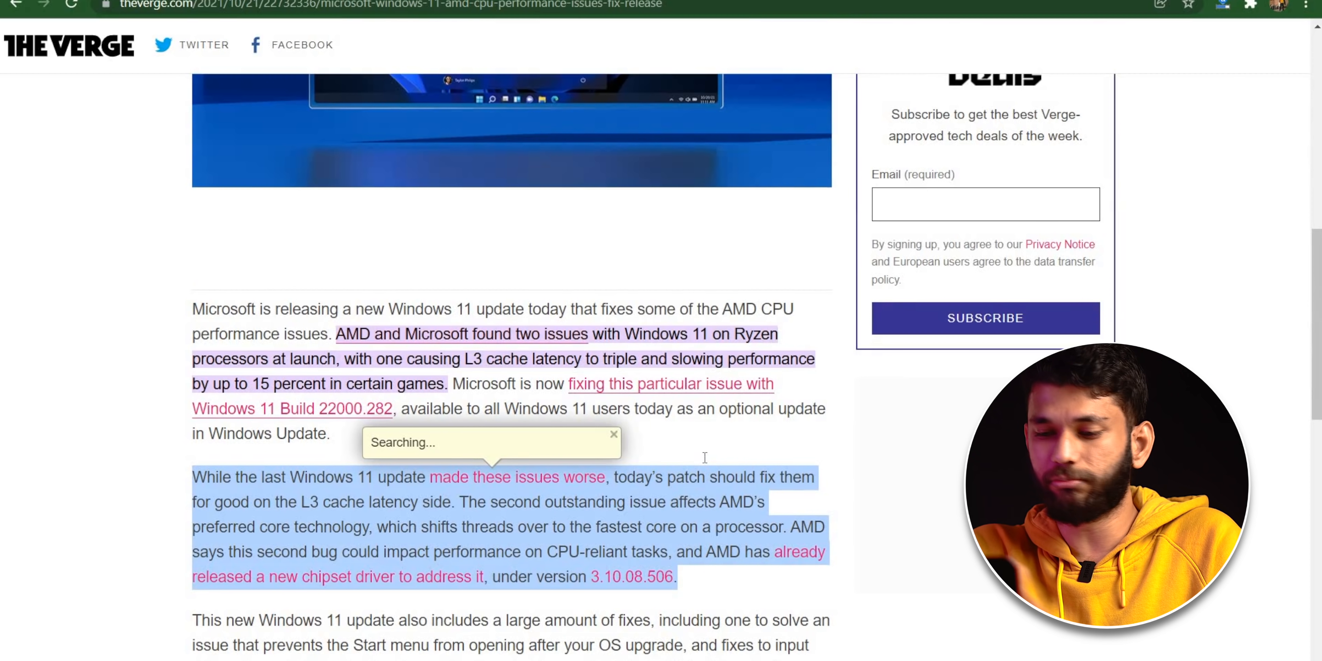
scroll("down", 3)
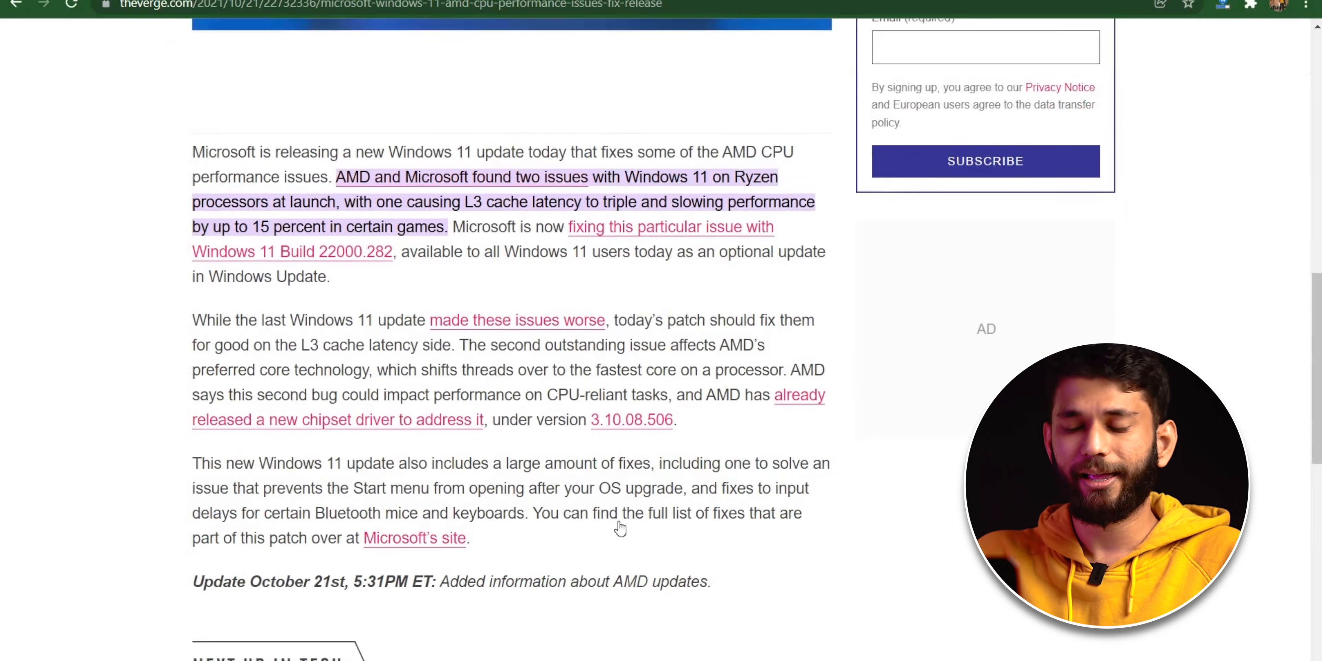